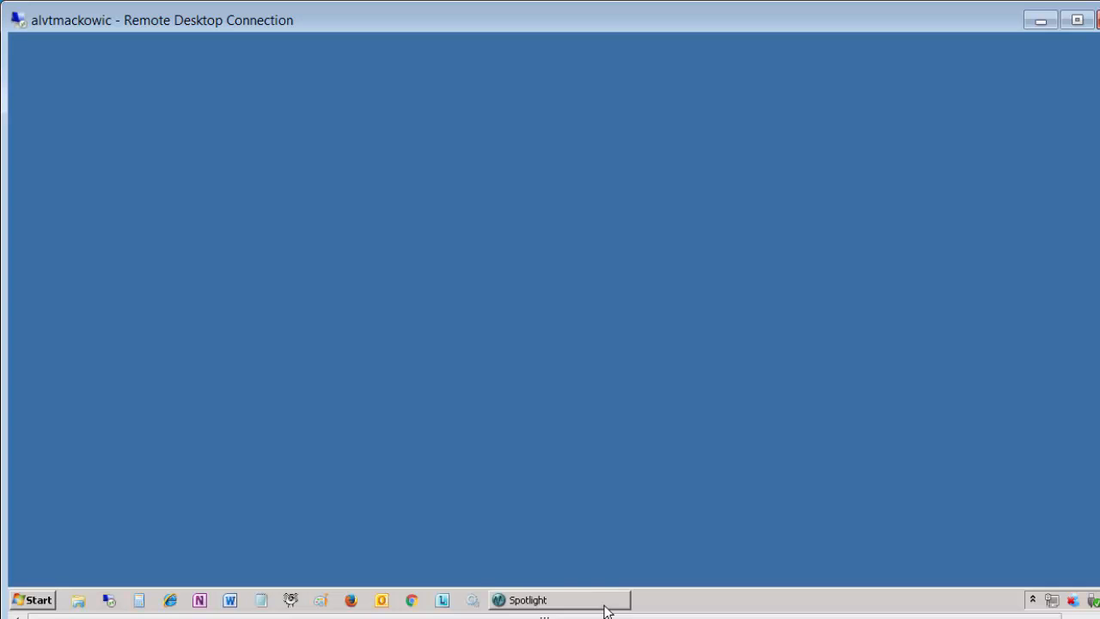
Step: Restore the Spotlight window and show the File menu's connection and wizard commands
{"action": "left_click", "coordinate": [528, 600]}
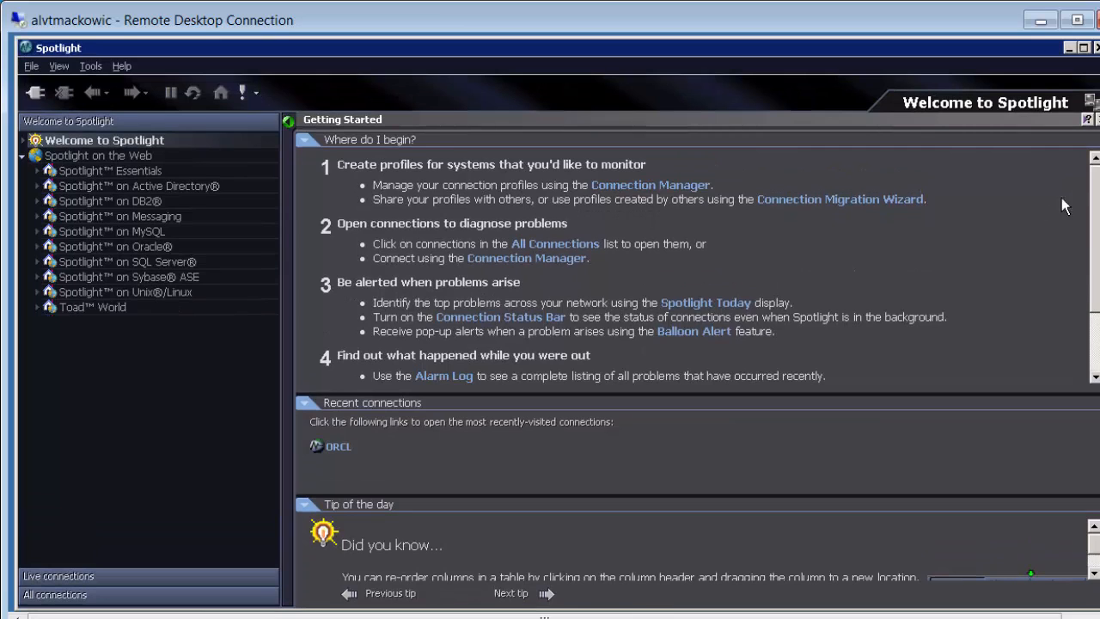
{"action": "left_click", "coordinate": [31, 65]}
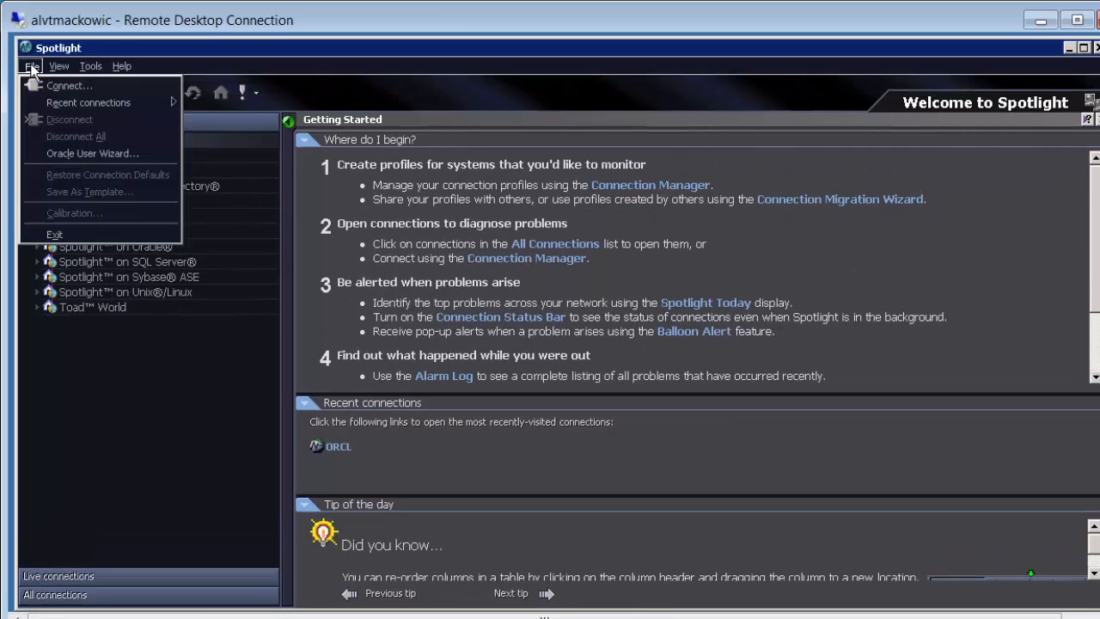
{"action": "mouse_move", "coordinate": [36, 120]}
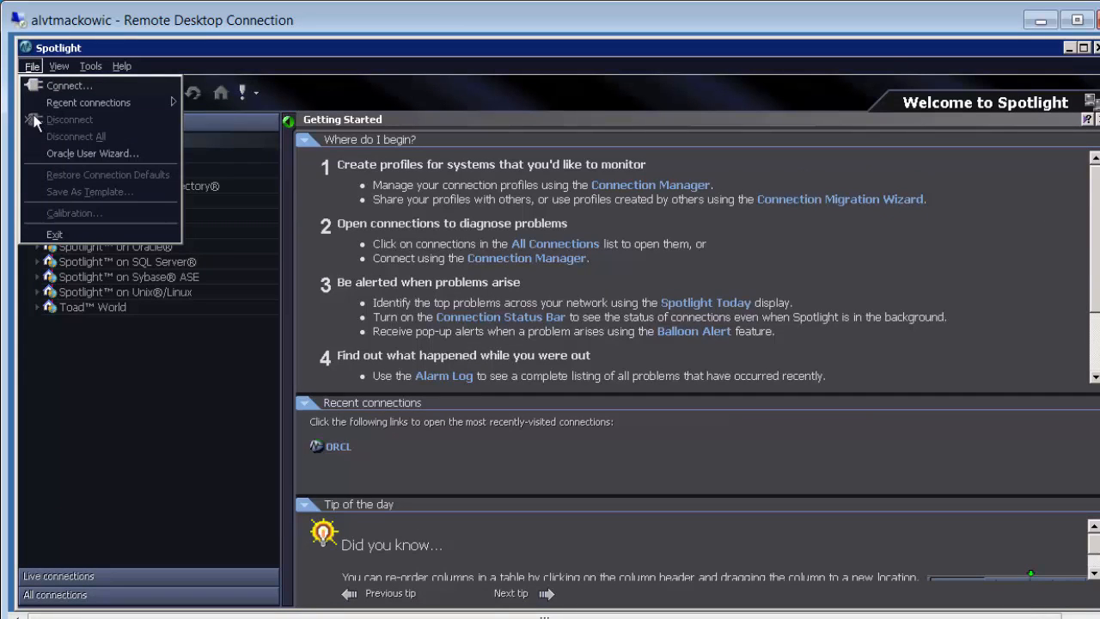
Step: Start the Oracle User Wizard and submit sys DBA credentials for the ORCL connection string
{"action": "left_click", "coordinate": [93, 153]}
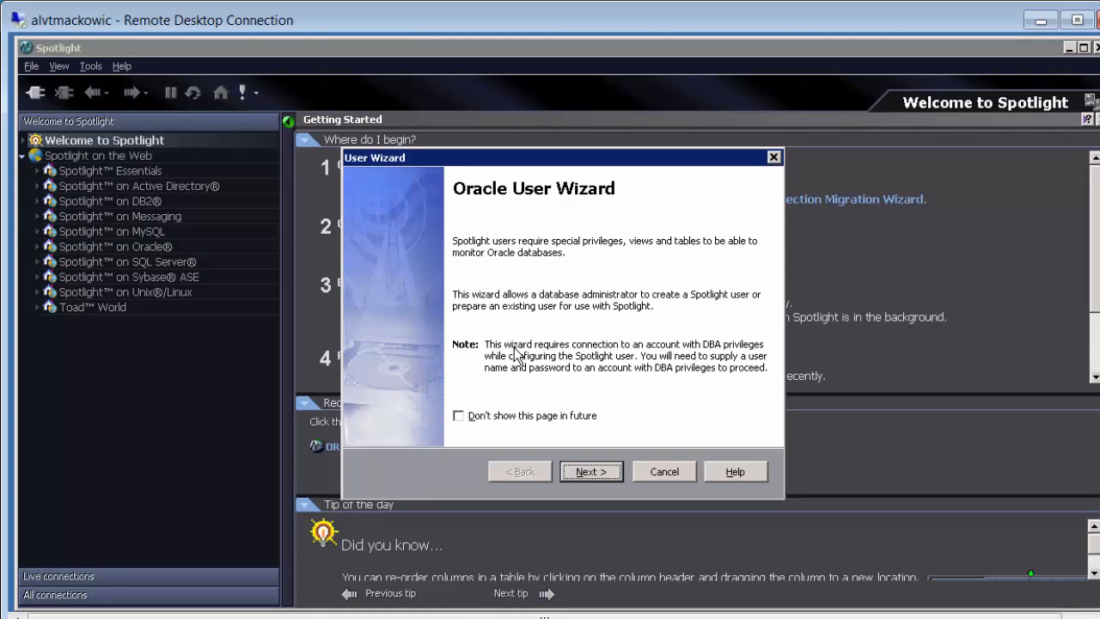
{"action": "left_click", "coordinate": [592, 471]}
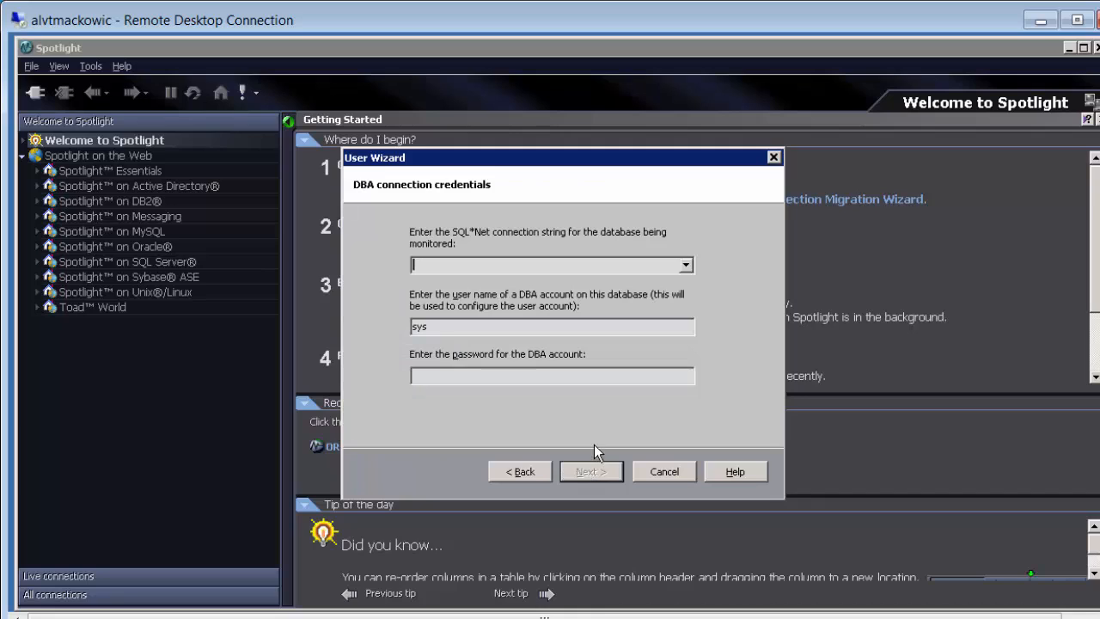
{"action": "mouse_move", "coordinate": [629, 414]}
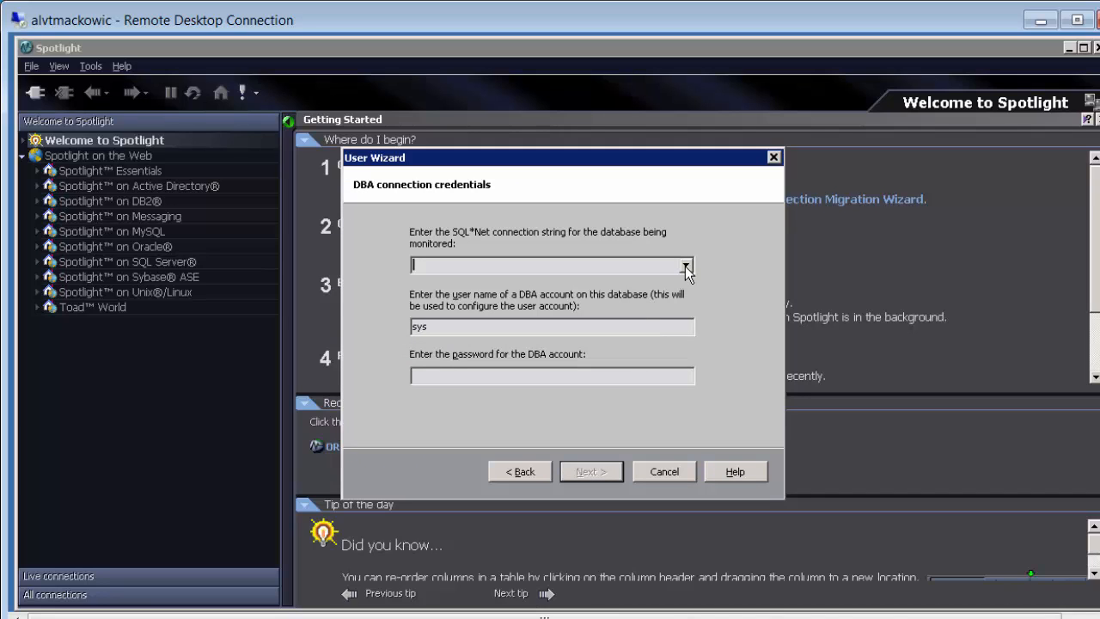
{"action": "left_click", "coordinate": [684, 265]}
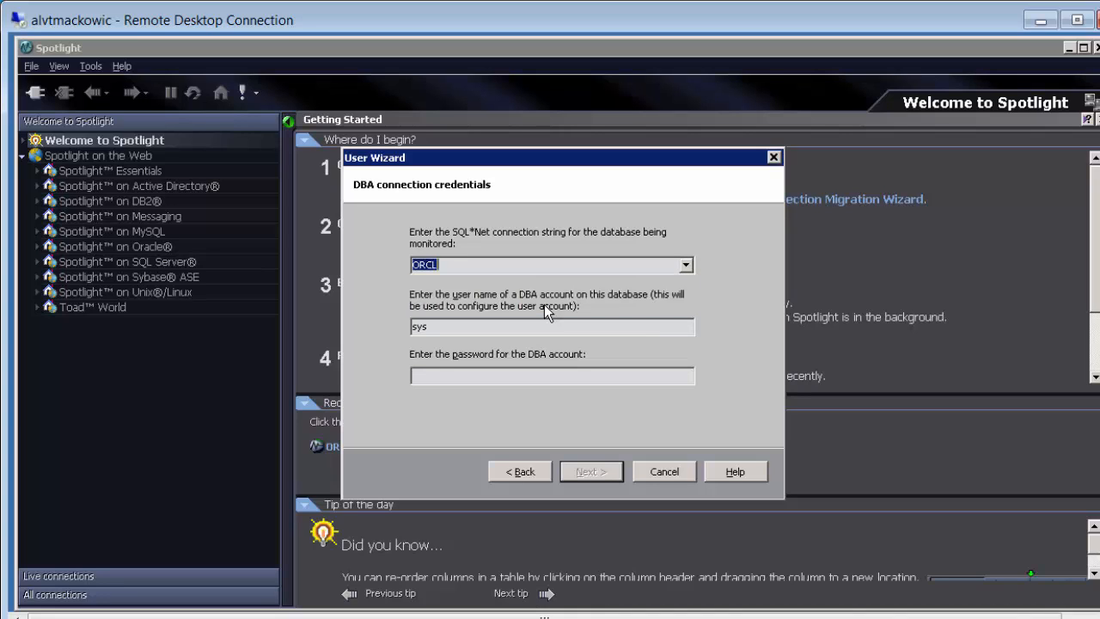
{"action": "left_click", "coordinate": [551, 374]}
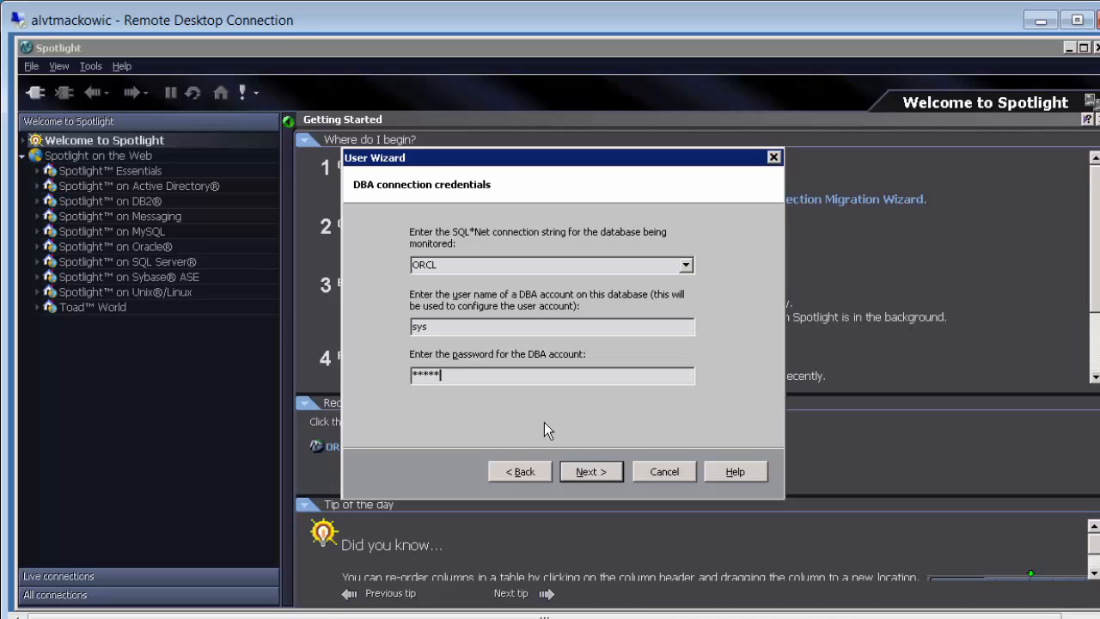
{"action": "left_click", "coordinate": [591, 471]}
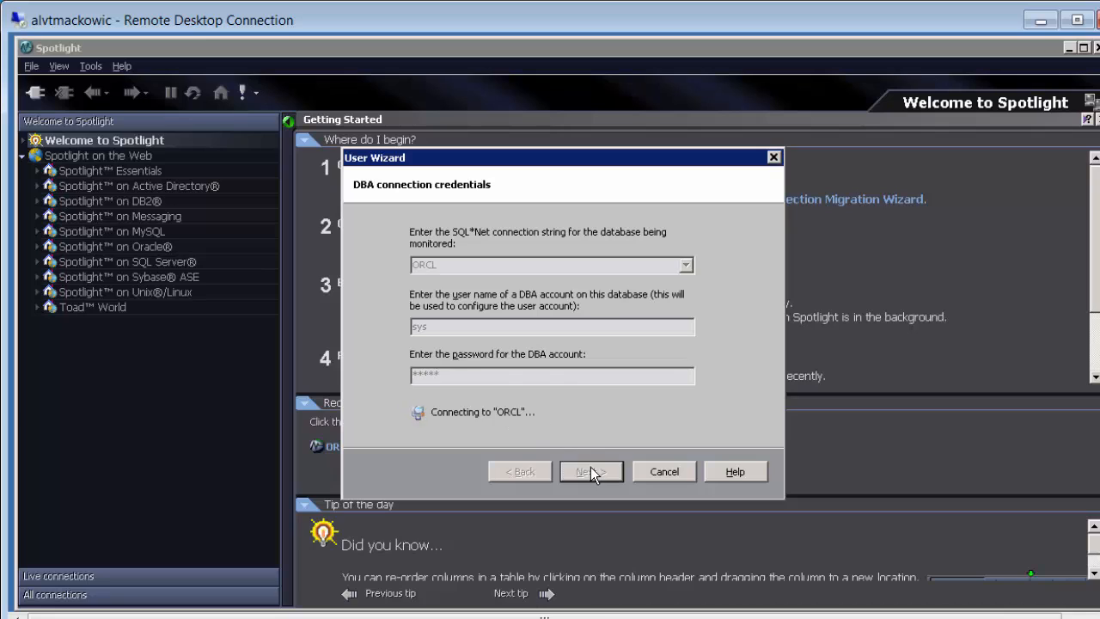
Step: Advance to the user account step, keeping 'Create a new user (recommended)' selected
{"action": "left_click", "coordinate": [591, 471]}
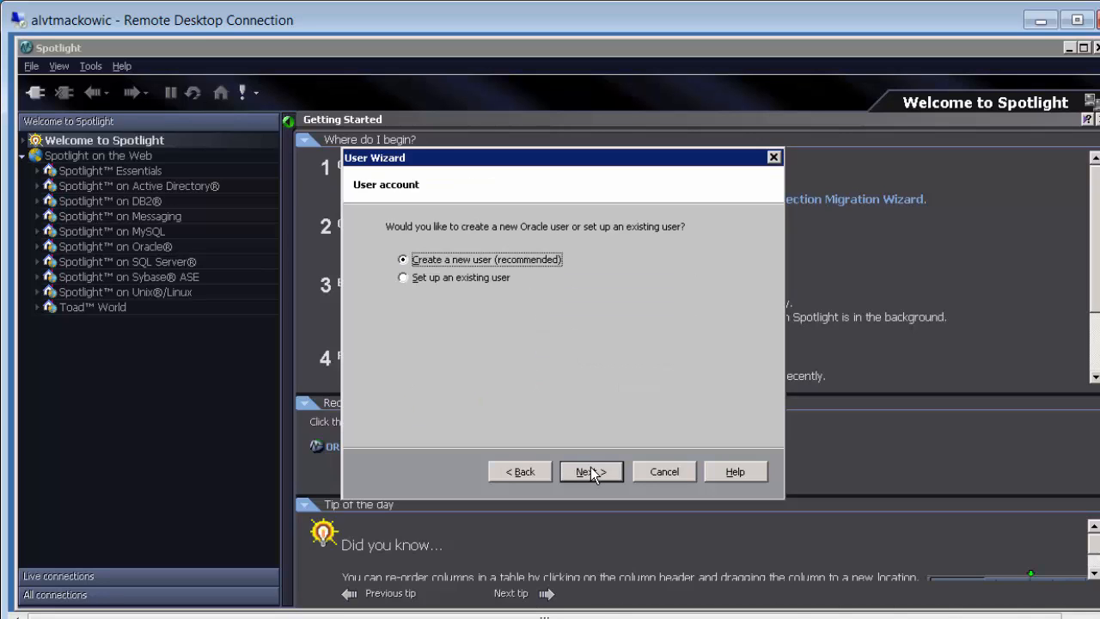
{"action": "mouse_move", "coordinate": [514, 335]}
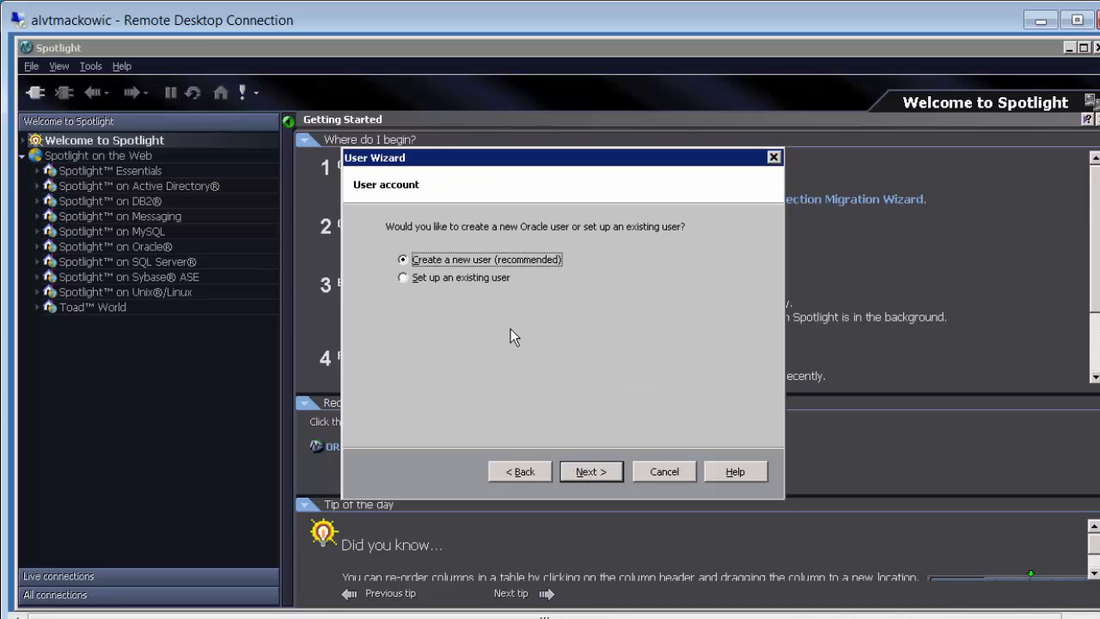
{"action": "mouse_move", "coordinate": [529, 268]}
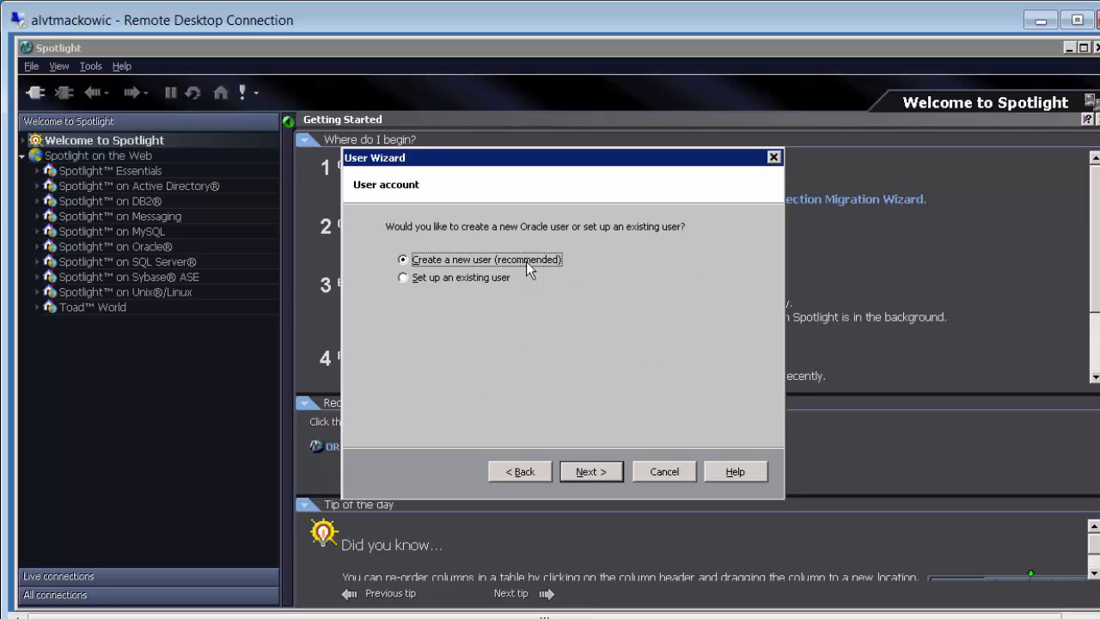
{"action": "mouse_move", "coordinate": [488, 292]}
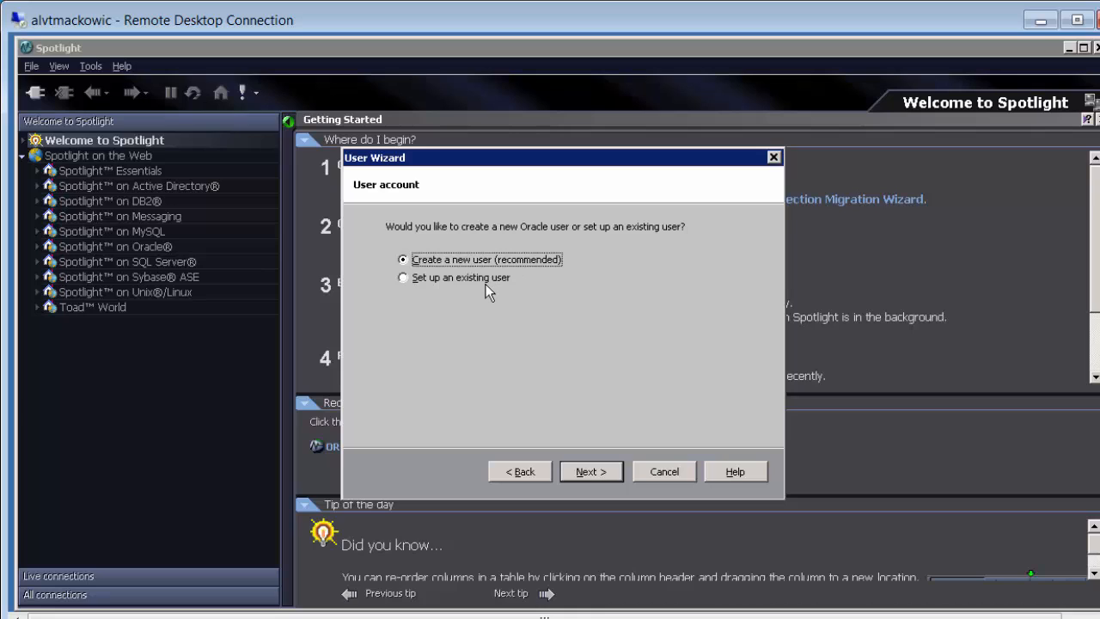
{"action": "mouse_move", "coordinate": [495, 286]}
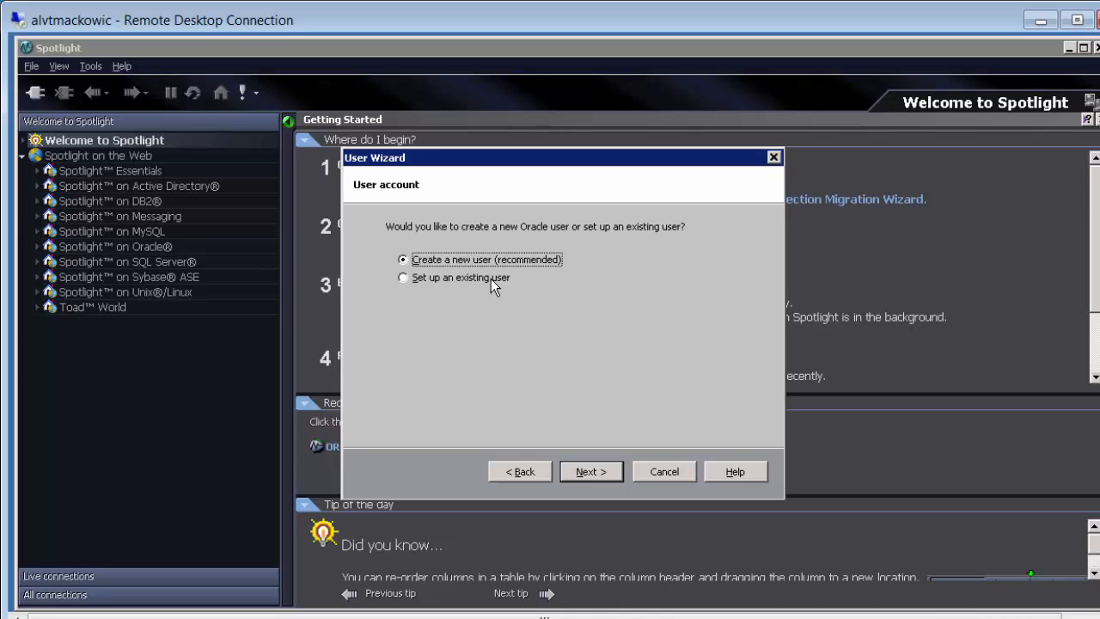
{"action": "mouse_move", "coordinate": [610, 394]}
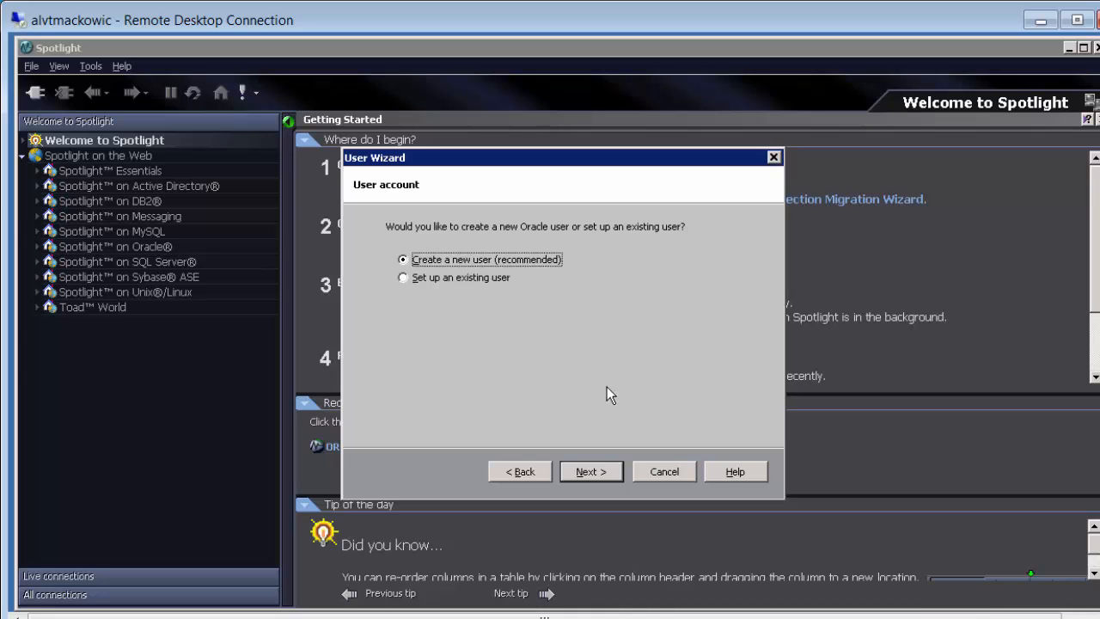
Step: Name the new Oracle user Spotlight with a confirmed password, keeping Select any table and Alter system
{"action": "left_click", "coordinate": [591, 471]}
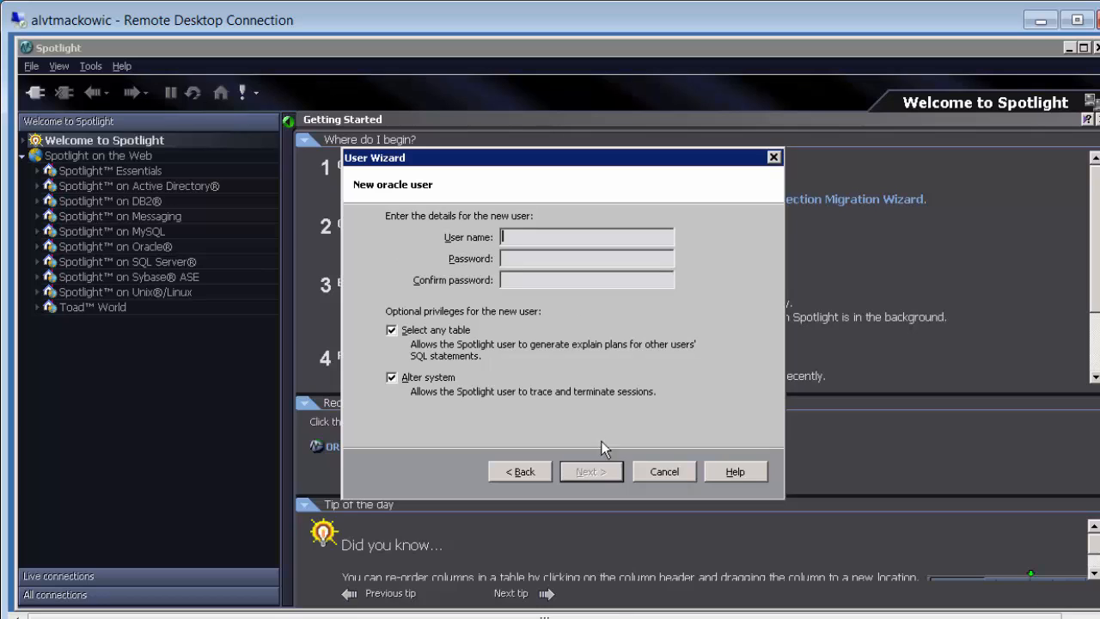
{"action": "mouse_move", "coordinate": [639, 341]}
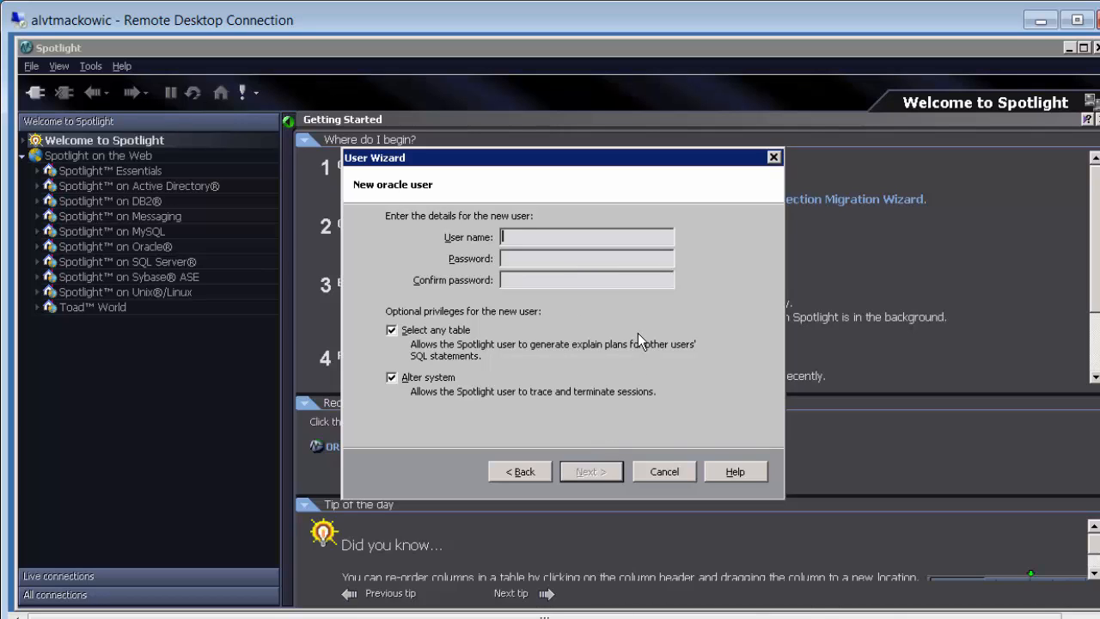
{"action": "type", "text": "Spl"}
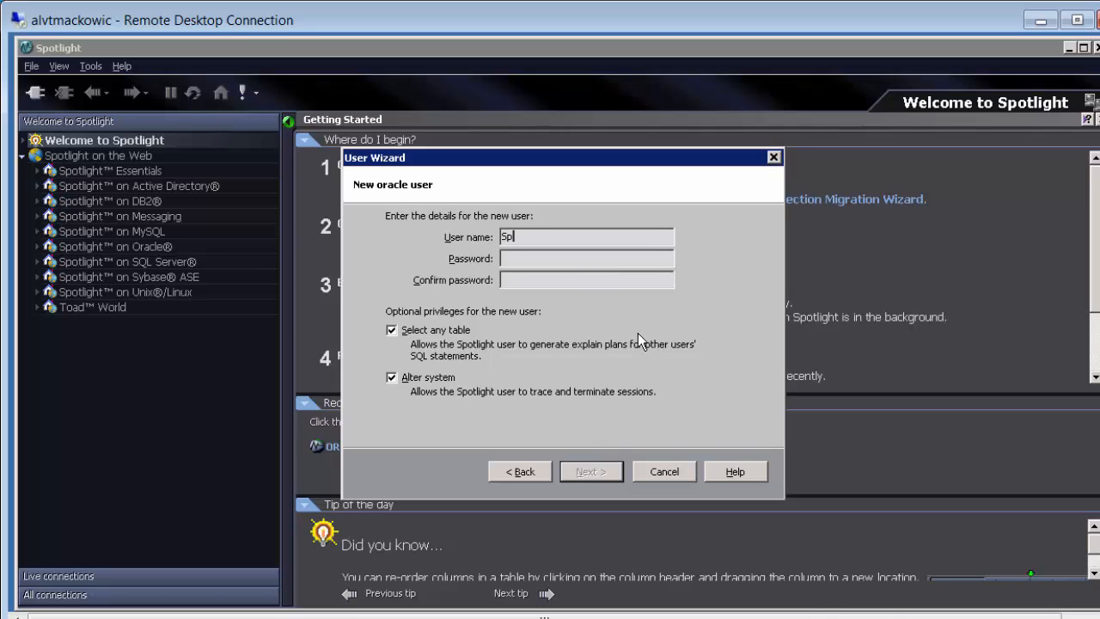
{"action": "type", "text": "otlight"}
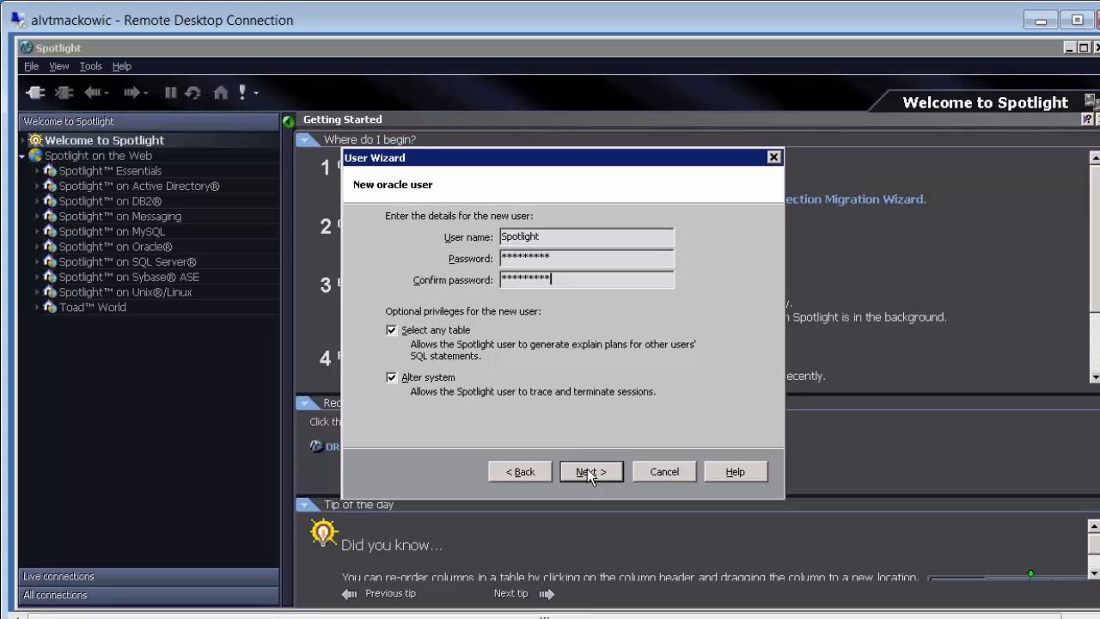
{"action": "mouse_move", "coordinate": [524, 357]}
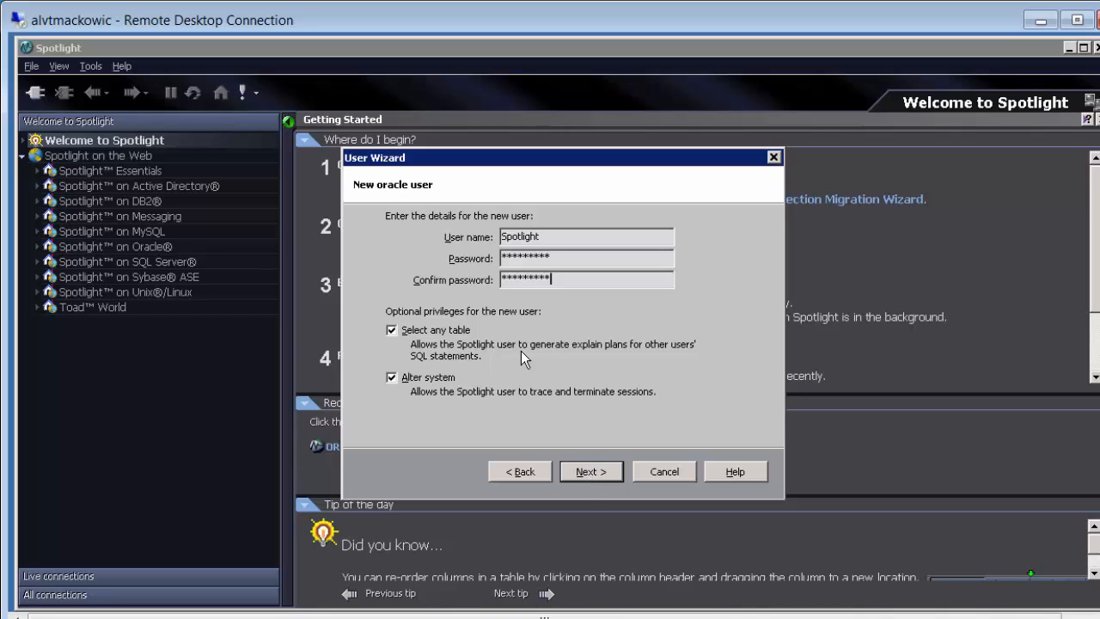
Step: Submit the Spotlight user details, keeping USERS for tables and TEMP for temporary segments
{"action": "left_click", "coordinate": [591, 471]}
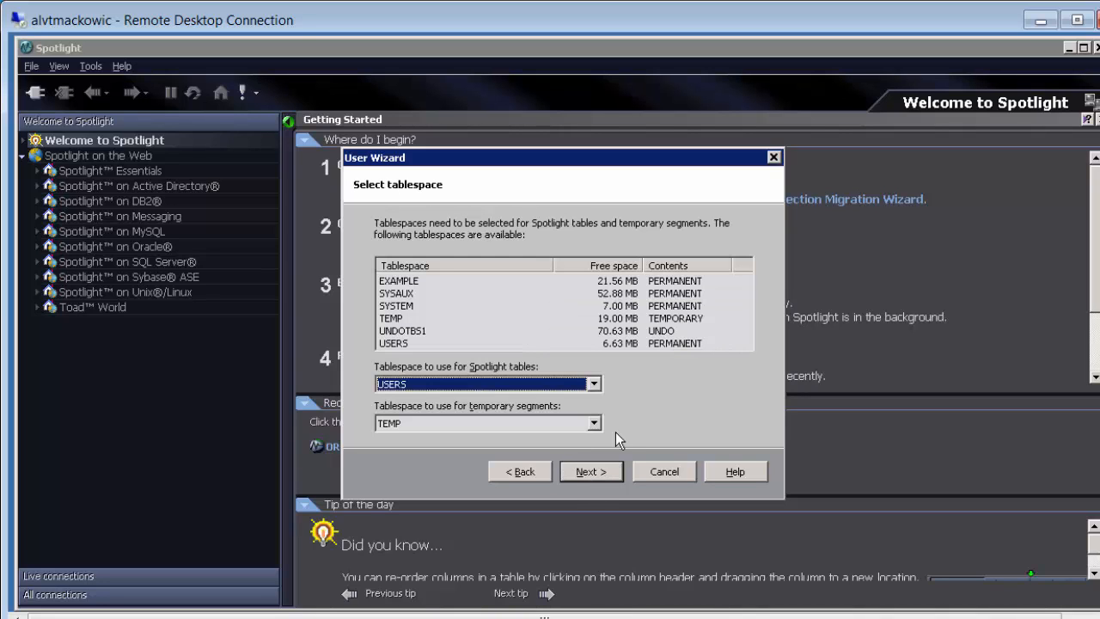
{"action": "mouse_move", "coordinate": [640, 425]}
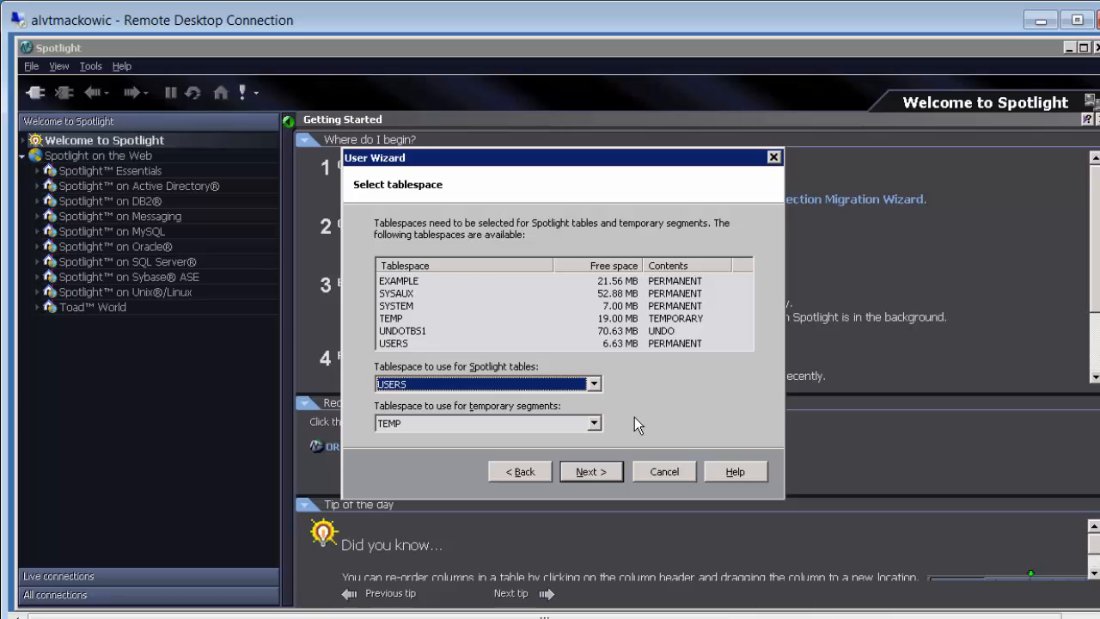
{"action": "mouse_move", "coordinate": [672, 357]}
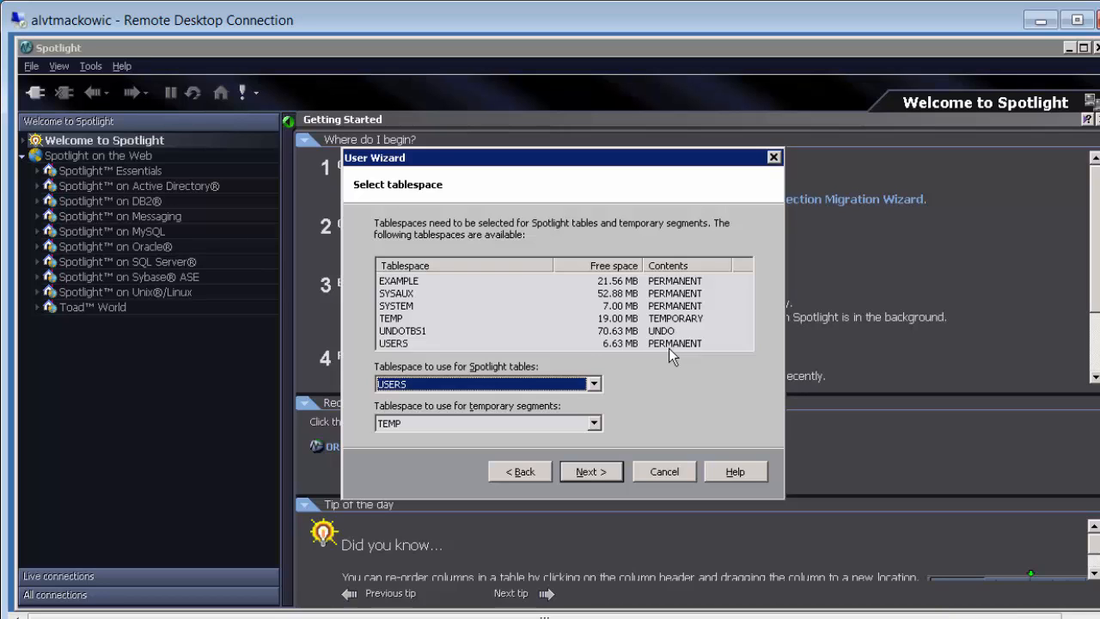
{"action": "mouse_move", "coordinate": [645, 354]}
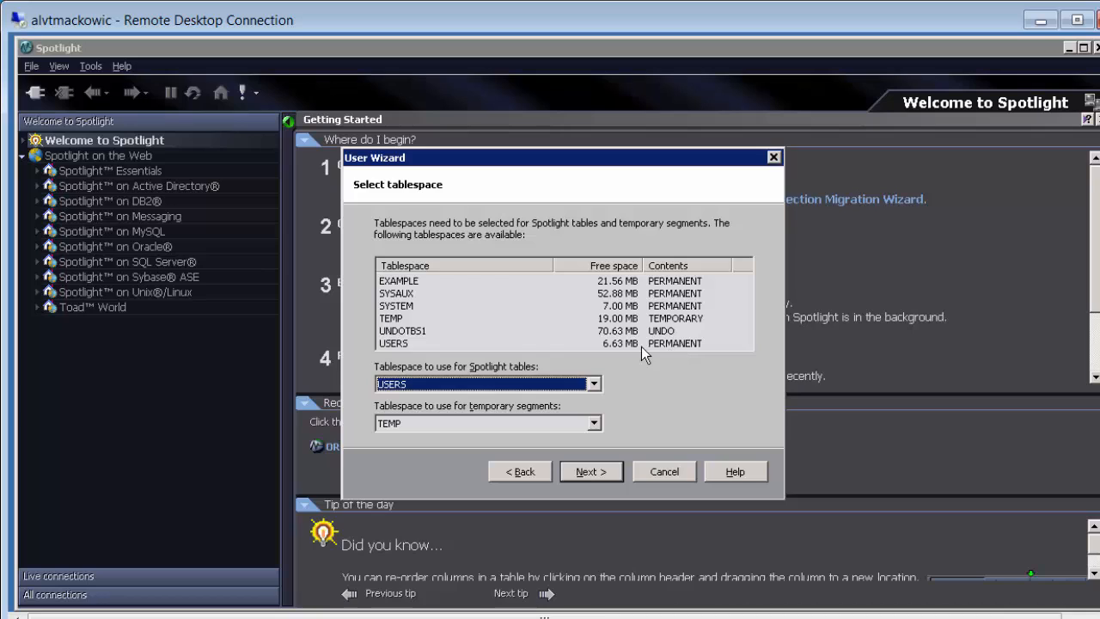
{"action": "mouse_move", "coordinate": [639, 385]}
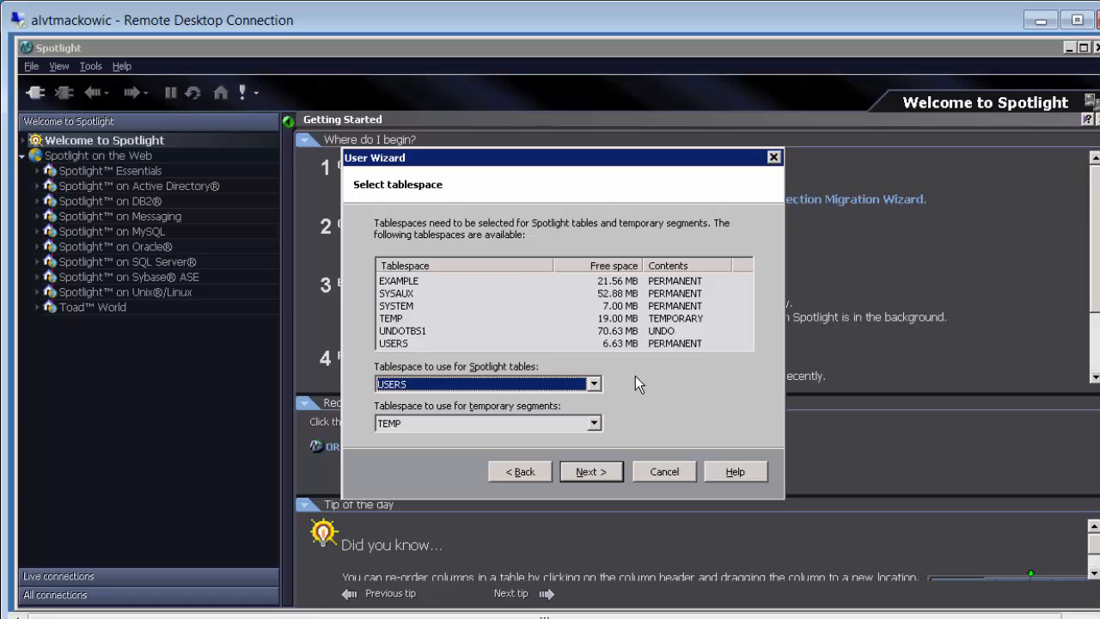
Step: Accept the USERS and TEMP tablespaces and untick creating the Predictive Diagnostics schema
{"action": "left_click", "coordinate": [591, 471]}
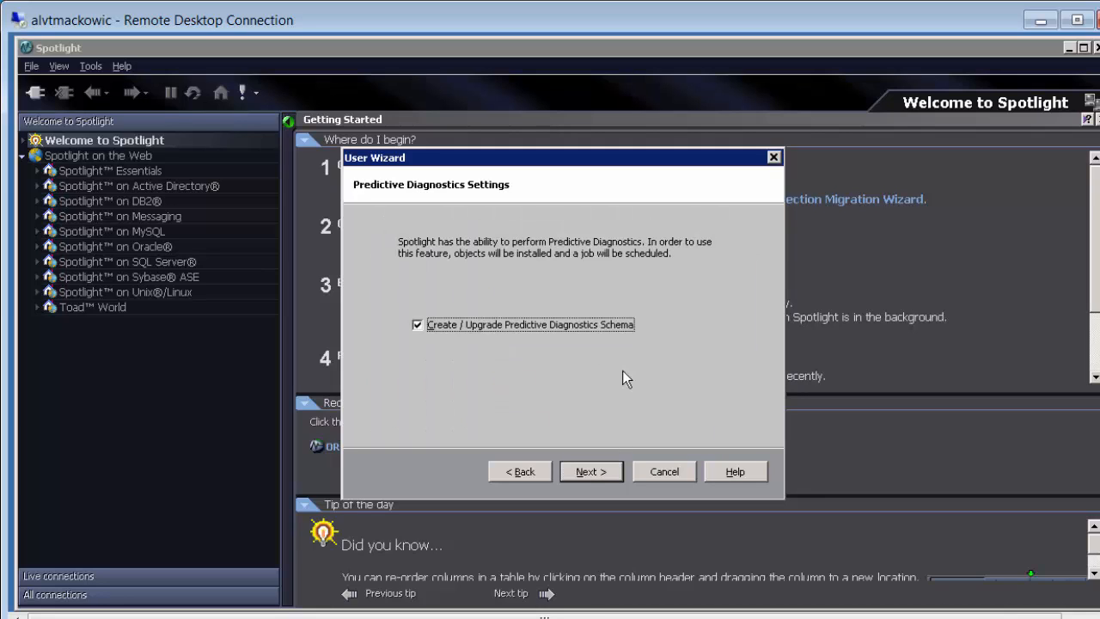
{"action": "mouse_move", "coordinate": [537, 360]}
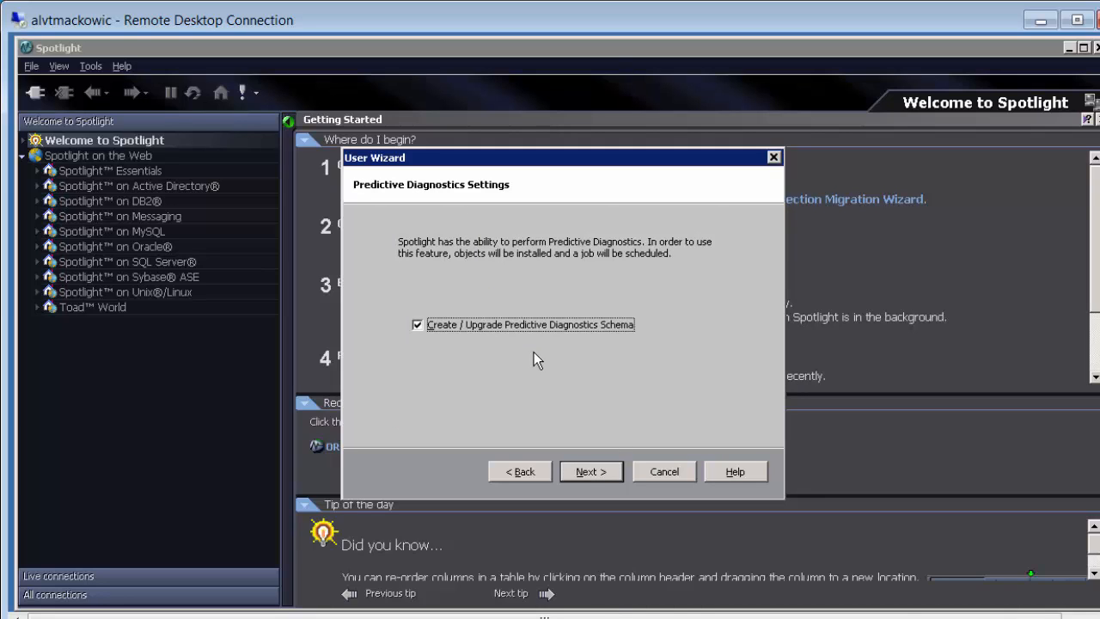
{"action": "mouse_move", "coordinate": [471, 347]}
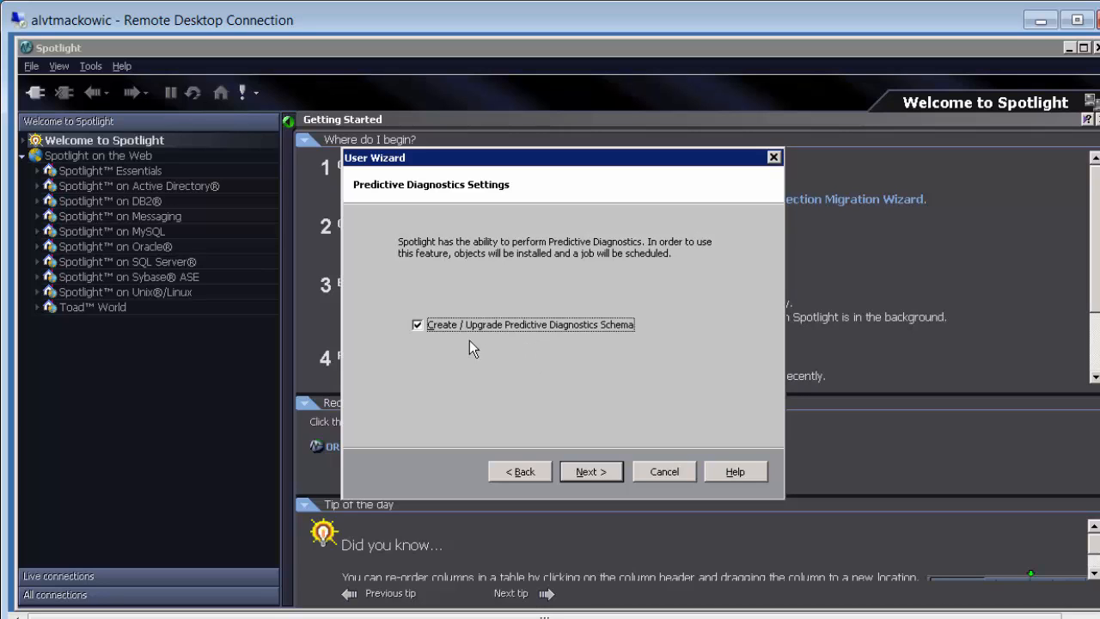
{"action": "left_click", "coordinate": [416, 323]}
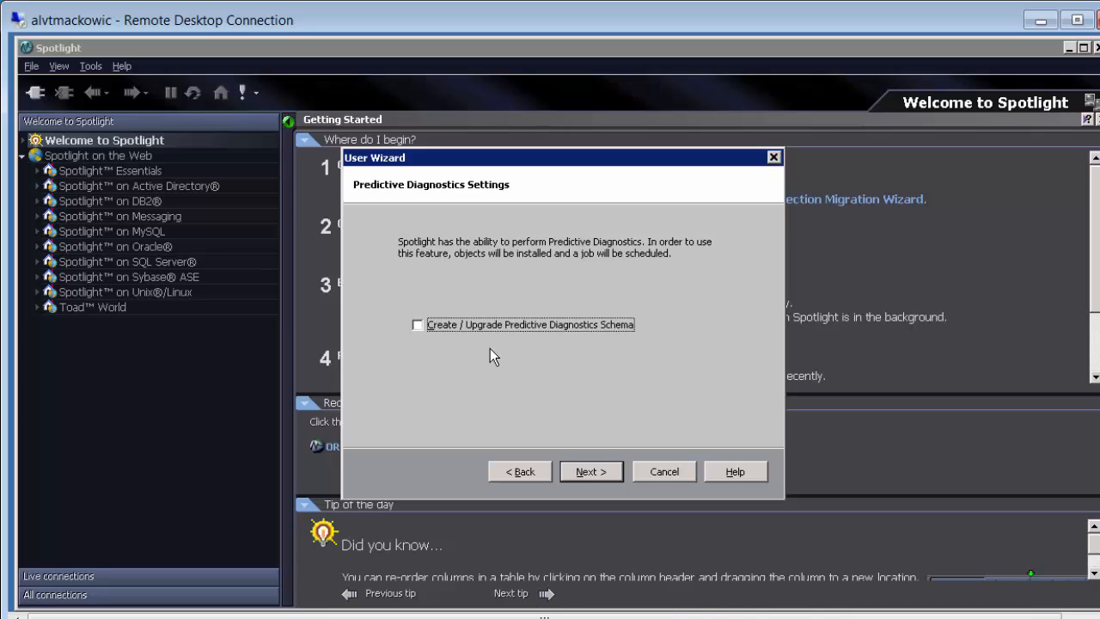
{"action": "left_click", "coordinate": [591, 471]}
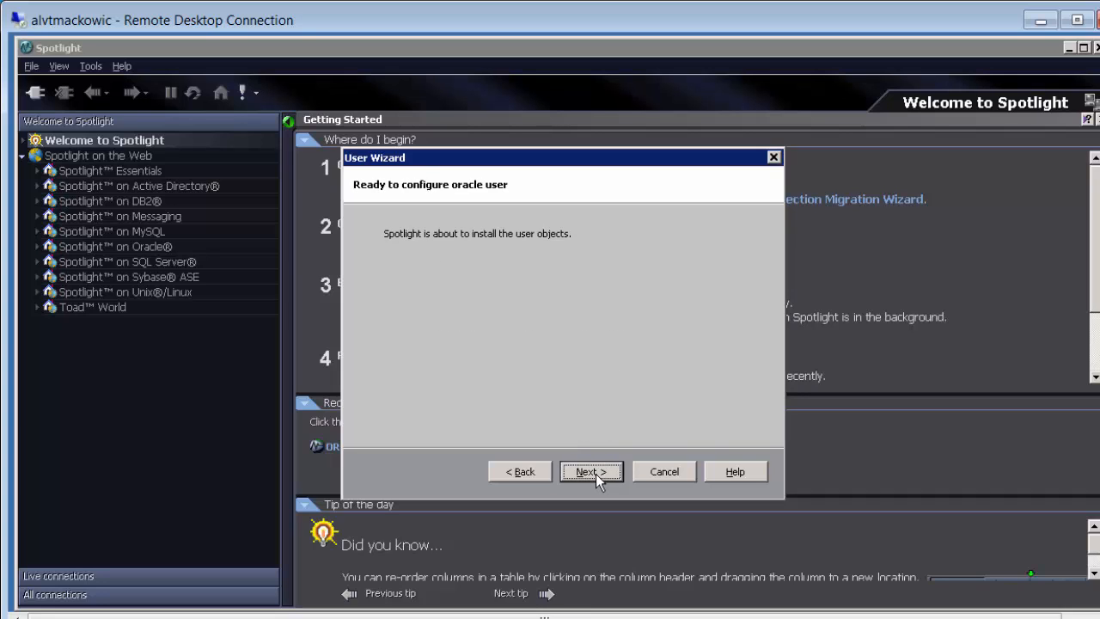
Step: Install the Spotlight user objects, keeping the ORCL connection profile creation selected
{"action": "left_click", "coordinate": [592, 471]}
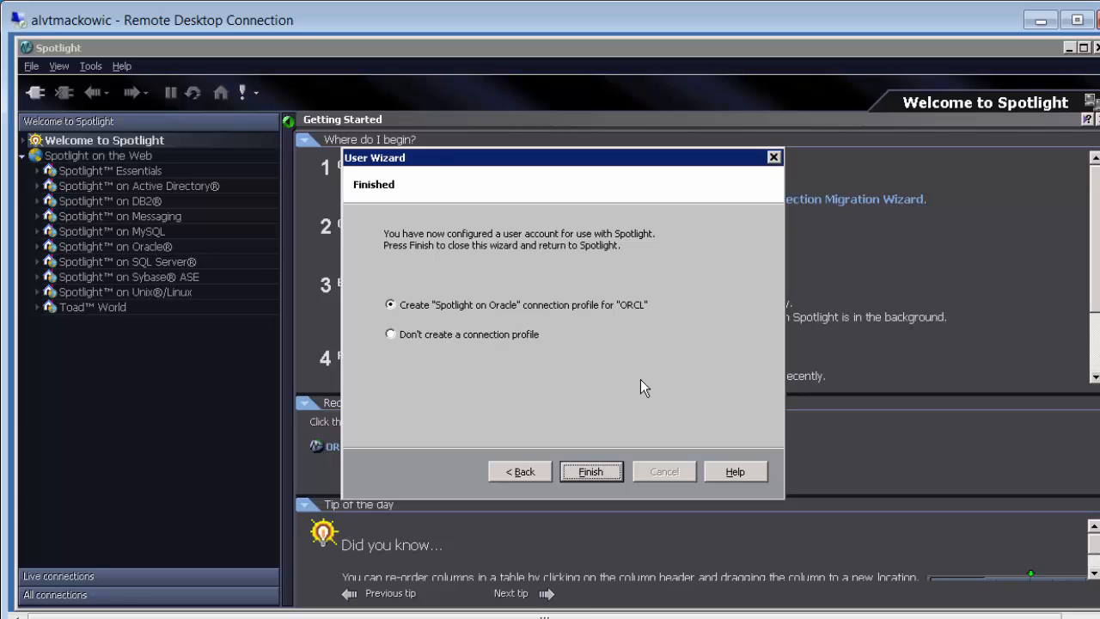
{"action": "mouse_move", "coordinate": [53, 110]}
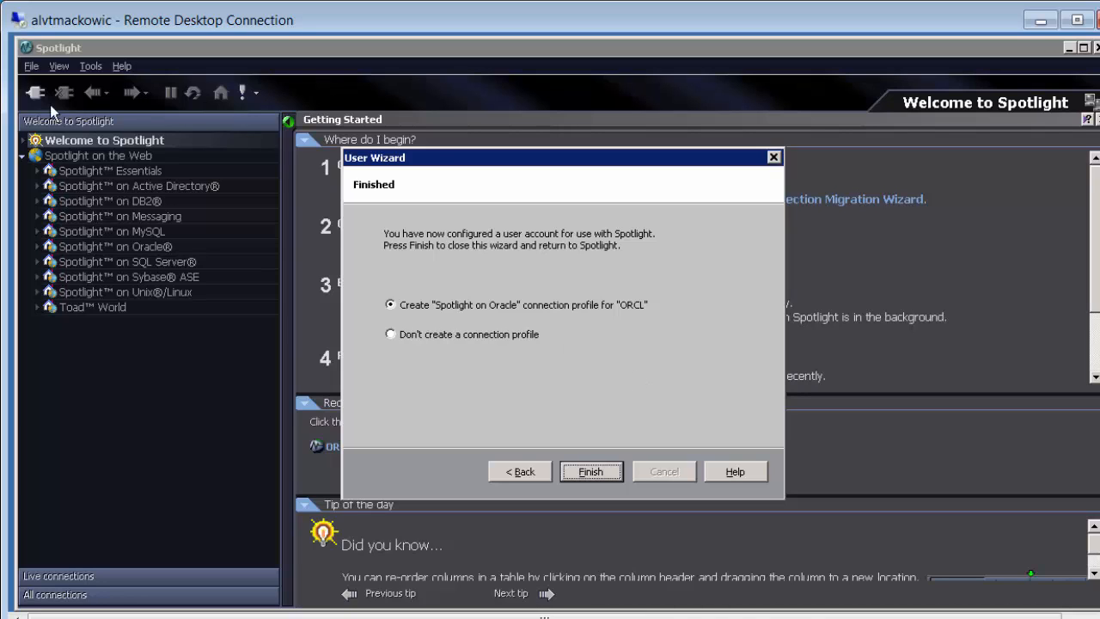
{"action": "mouse_move", "coordinate": [36, 95]}
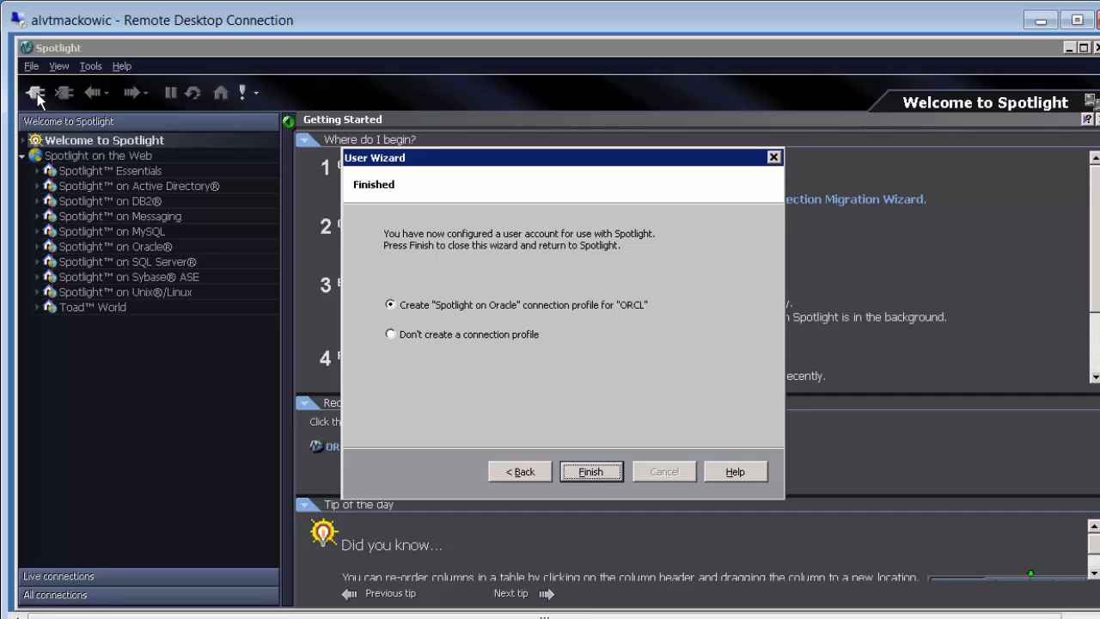
{"action": "mouse_move", "coordinate": [625, 394]}
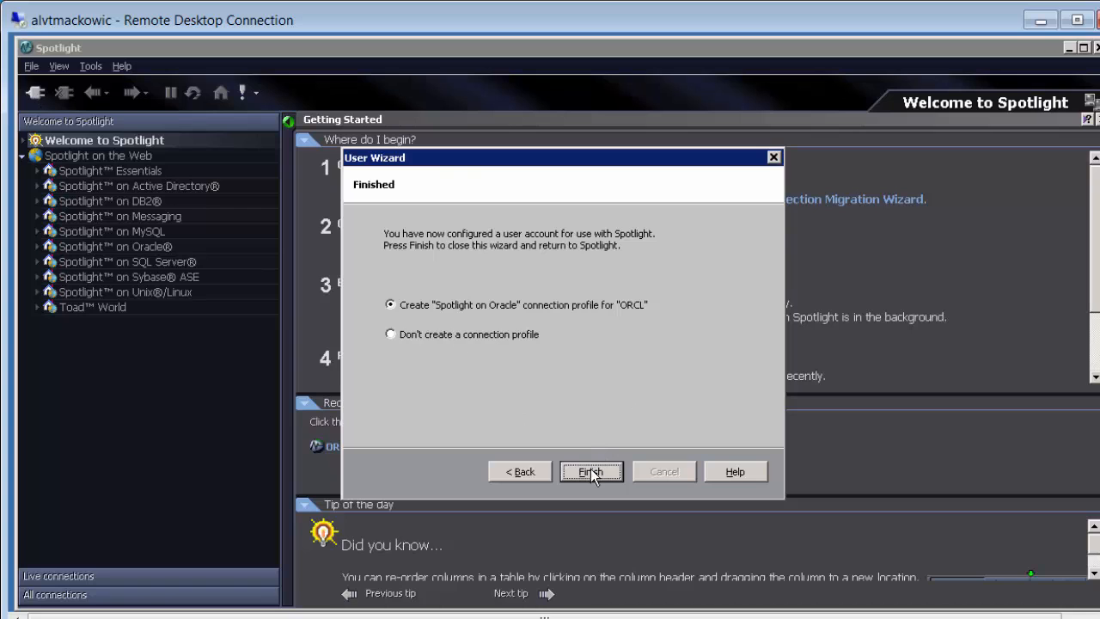
Step: Finish the wizard, creating the ORCL 2 profile, and select its Spotlight Oracle username
{"action": "left_click", "coordinate": [591, 471]}
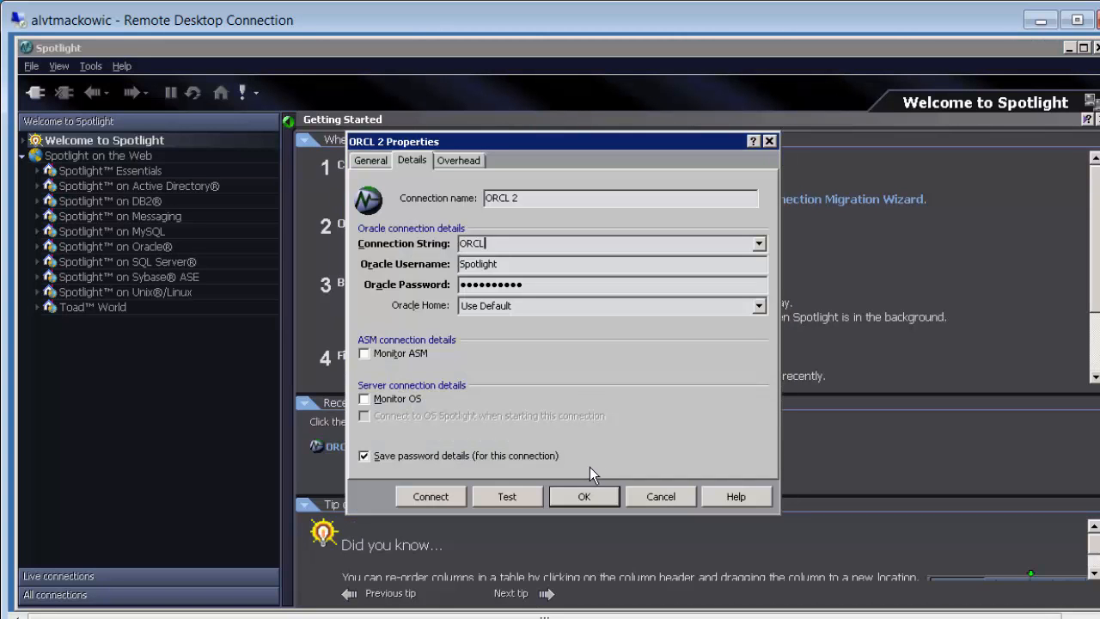
{"action": "mouse_move", "coordinate": [578, 400]}
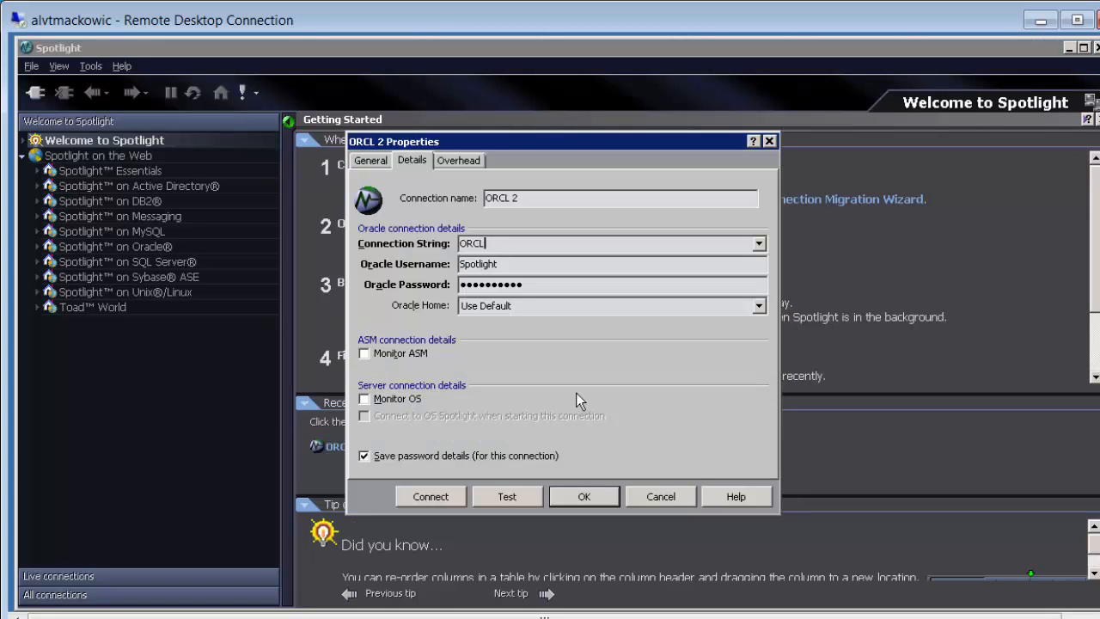
{"action": "double_click", "coordinate": [478, 265]}
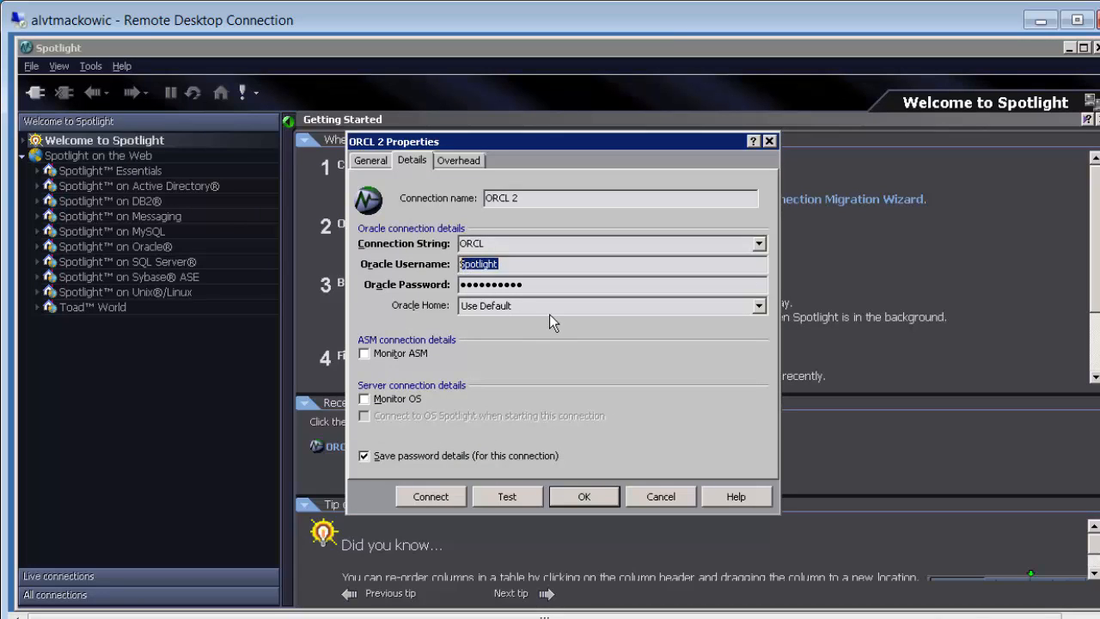
{"action": "mouse_move", "coordinate": [455, 404]}
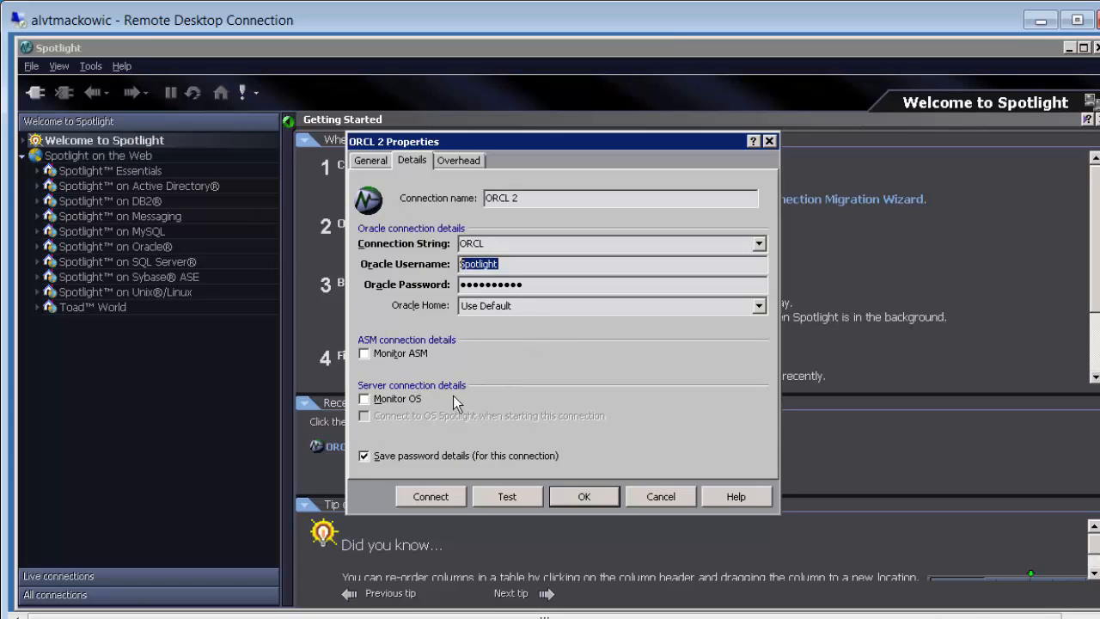
Step: Enable OS monitoring with server alvtmackowic, OS user oracle and connect-on-start ticked
{"action": "left_click", "coordinate": [364, 399]}
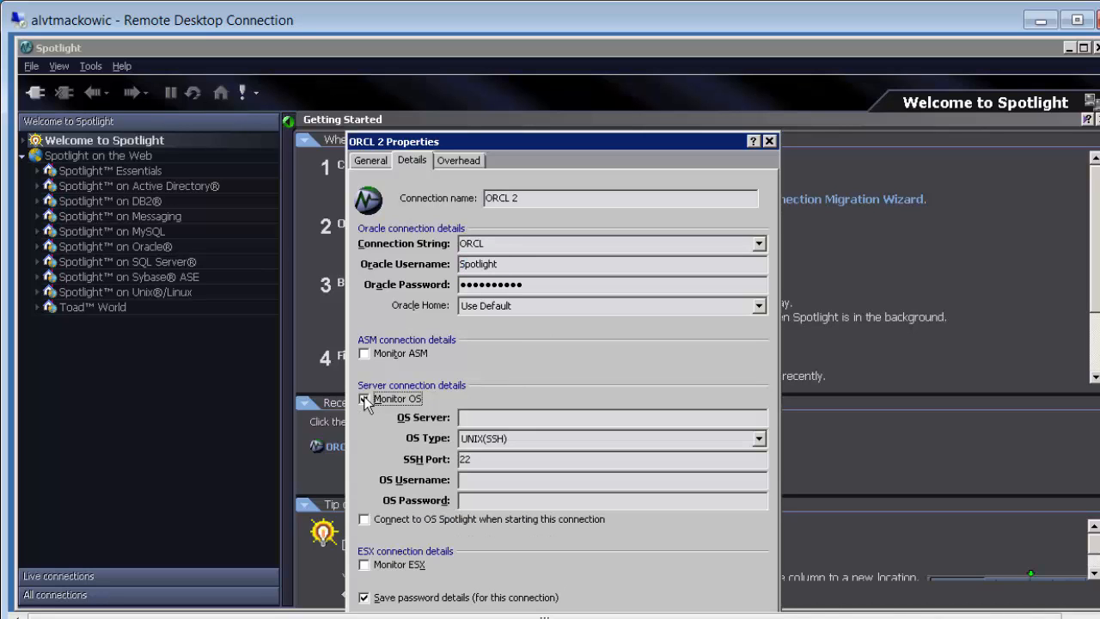
{"action": "left_click", "coordinate": [364, 399]}
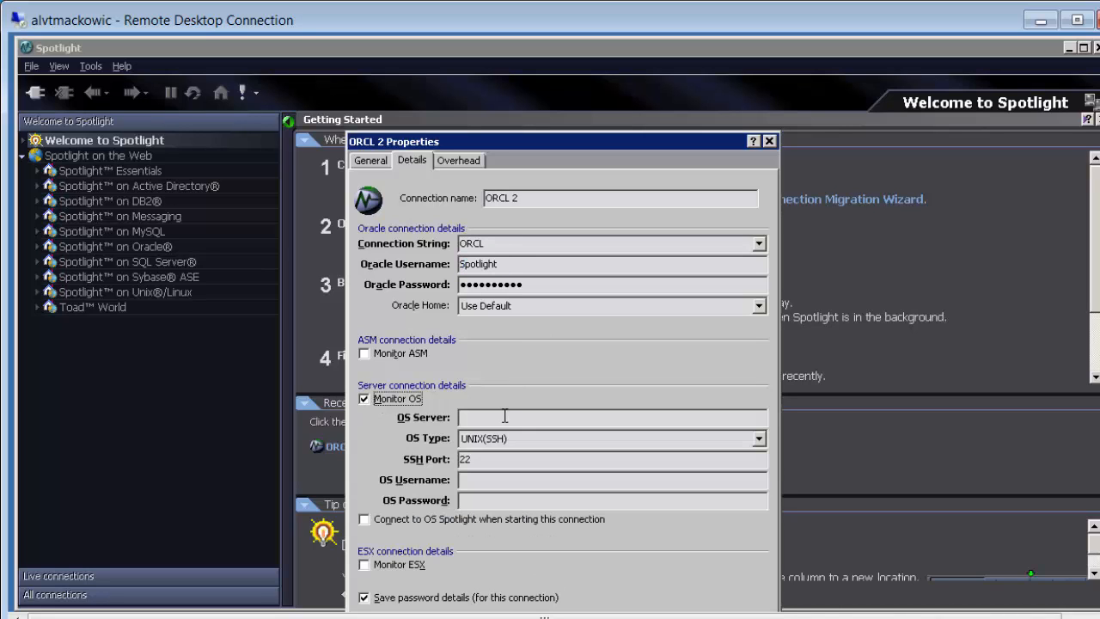
{"action": "left_click", "coordinate": [612, 418]}
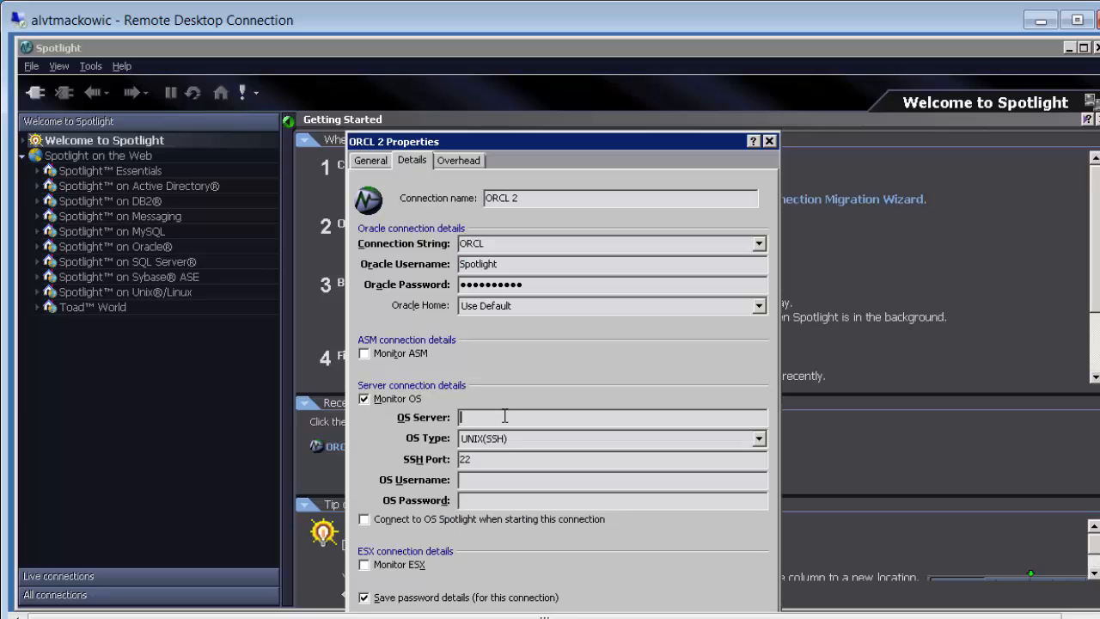
{"action": "type", "text": "alvtmackowic"}
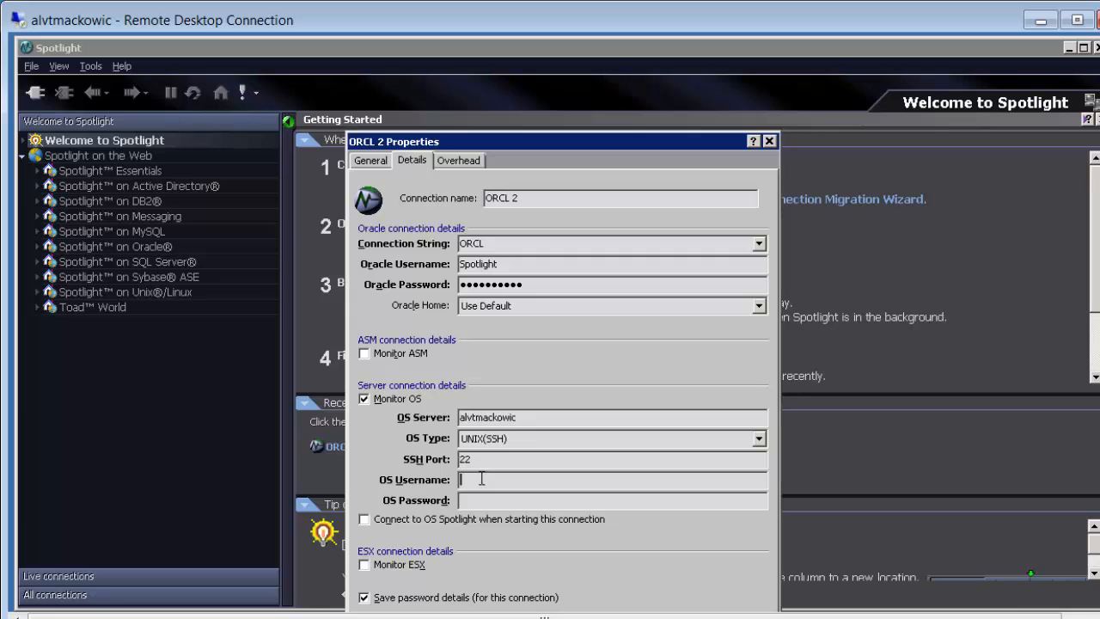
{"action": "type", "text": "oracle"}
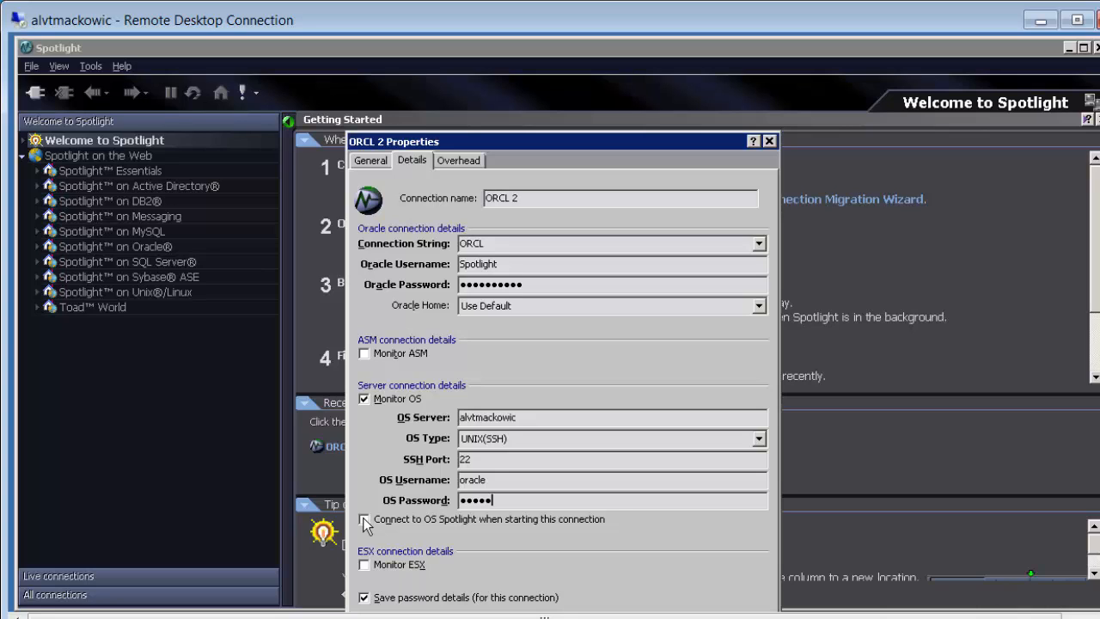
{"action": "left_click", "coordinate": [365, 519]}
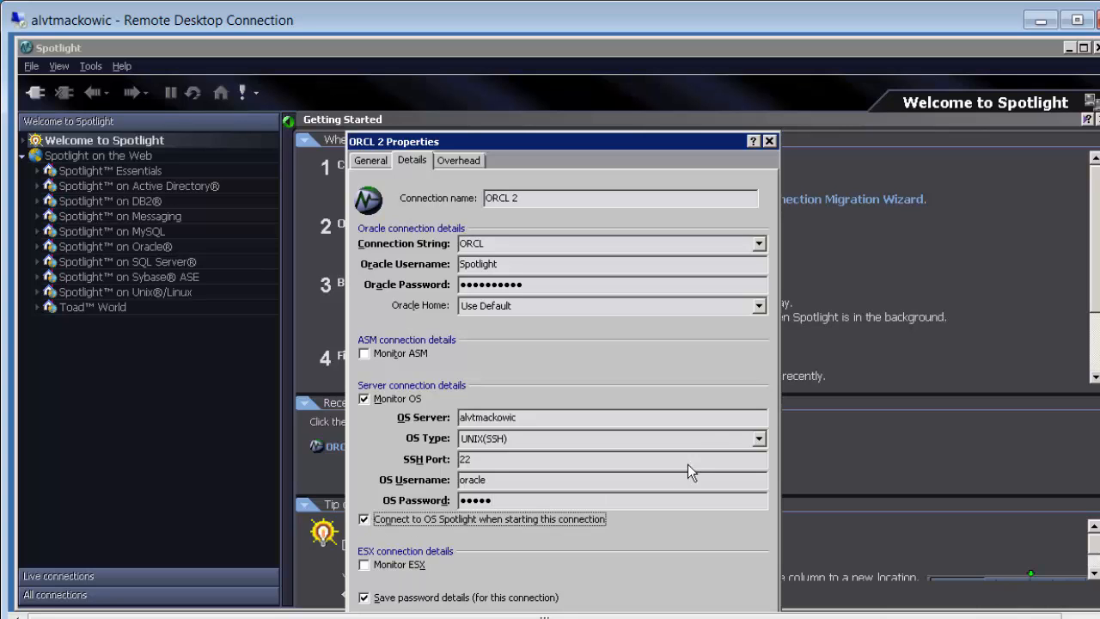
{"action": "mouse_move", "coordinate": [639, 111]}
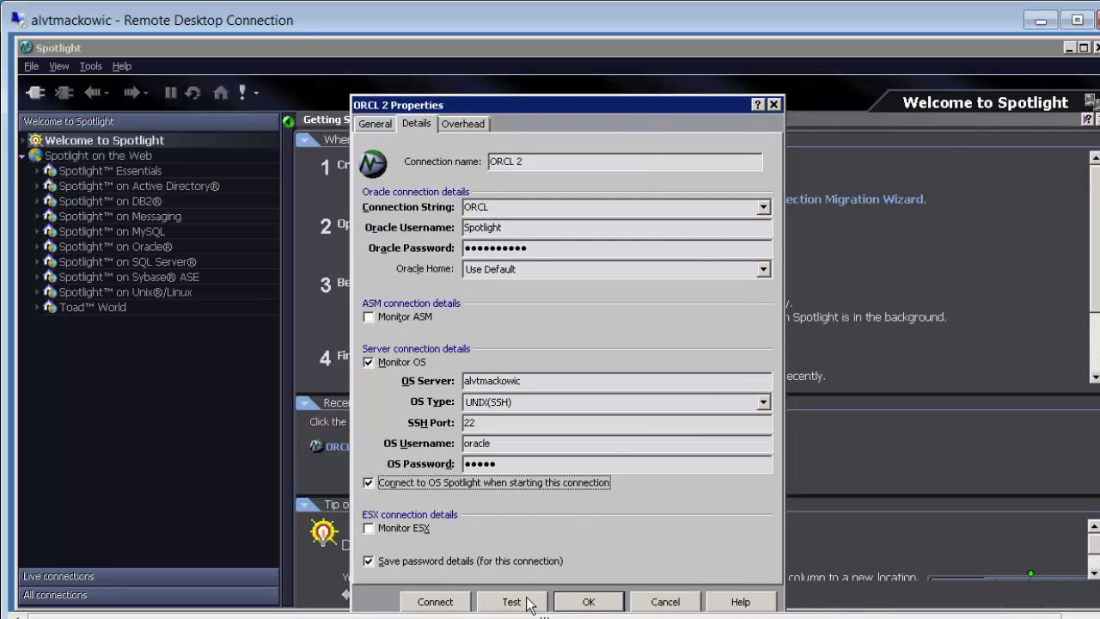
Step: After a failed connection test, set ORCL 2's OS type to WINDOWS
{"action": "left_click", "coordinate": [513, 602]}
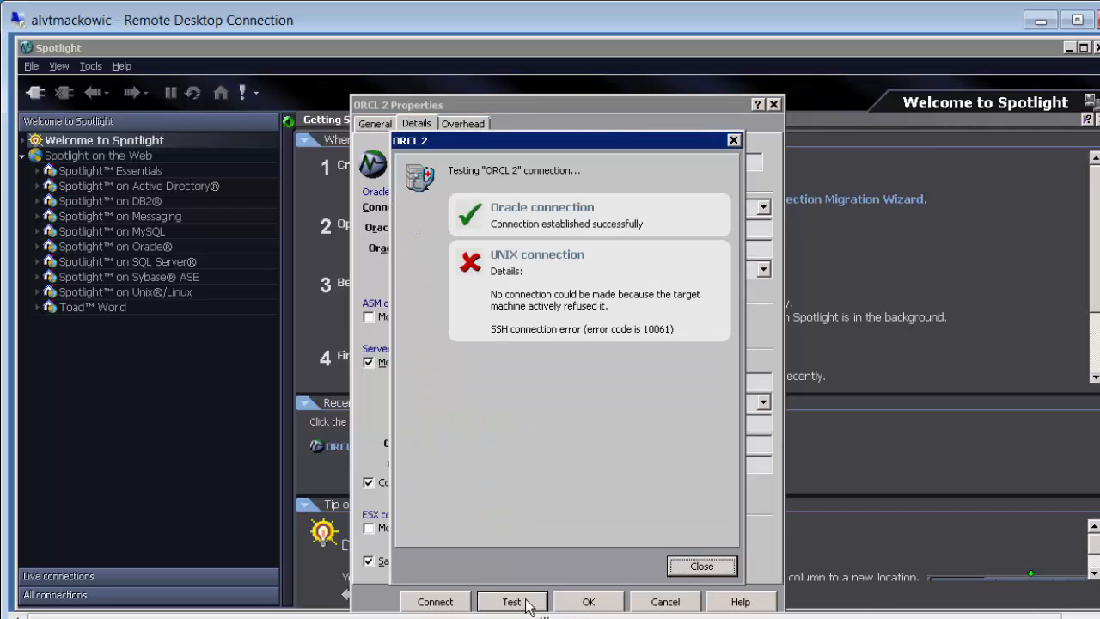
{"action": "left_click", "coordinate": [701, 565]}
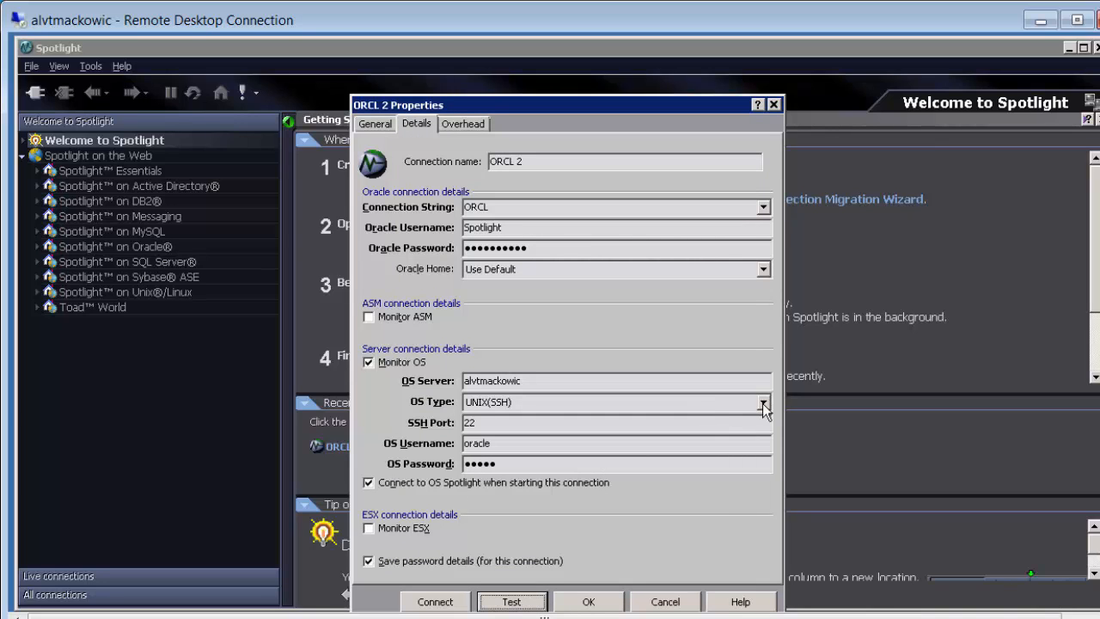
{"action": "left_click", "coordinate": [761, 402]}
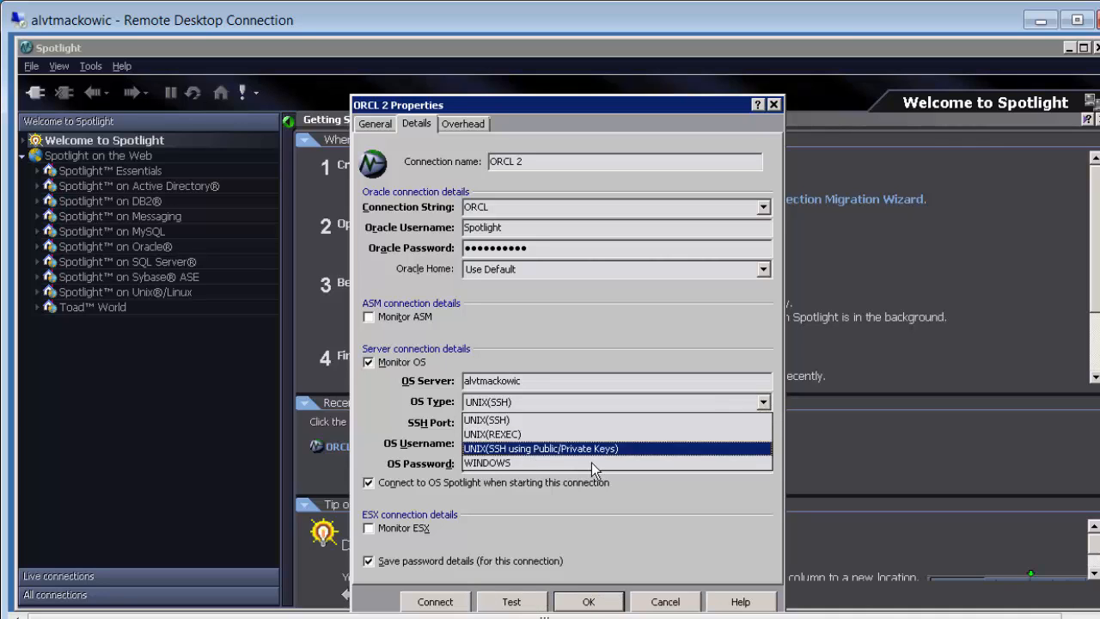
{"action": "left_click", "coordinate": [486, 463]}
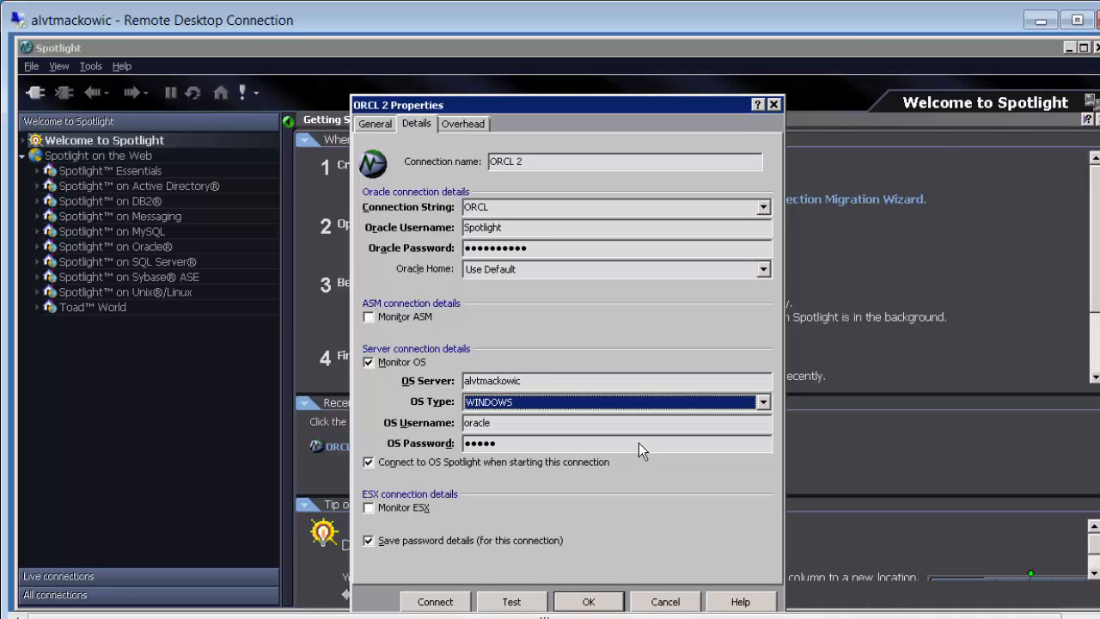
Step: Retest so the Oracle and WMI connections succeed, then save the ORCL 2 profile
{"action": "left_click", "coordinate": [512, 601]}
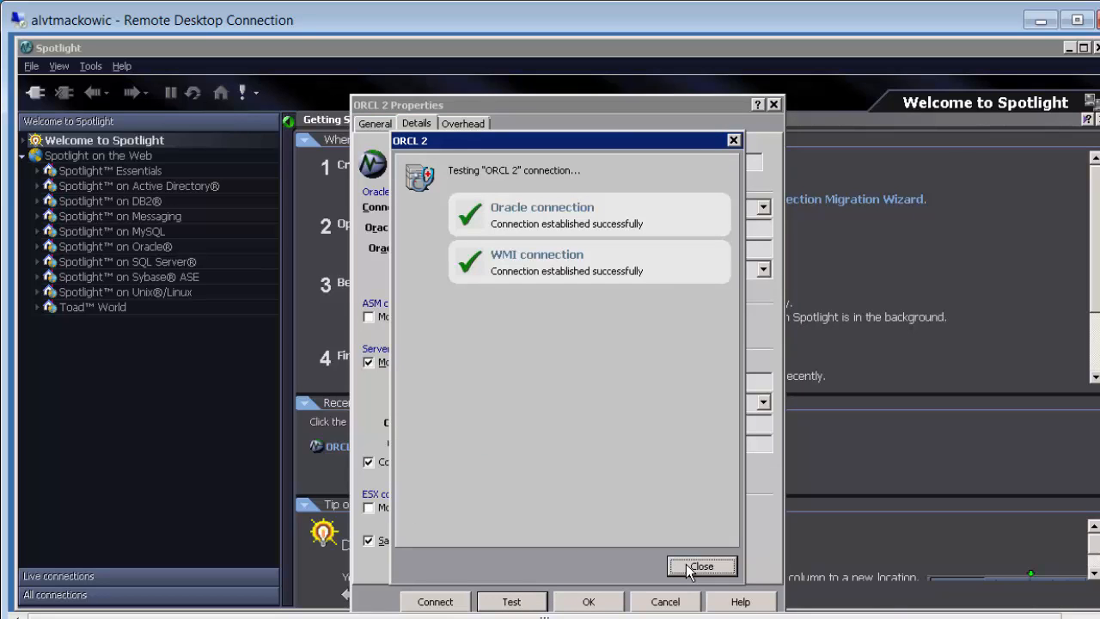
{"action": "left_click", "coordinate": [701, 568]}
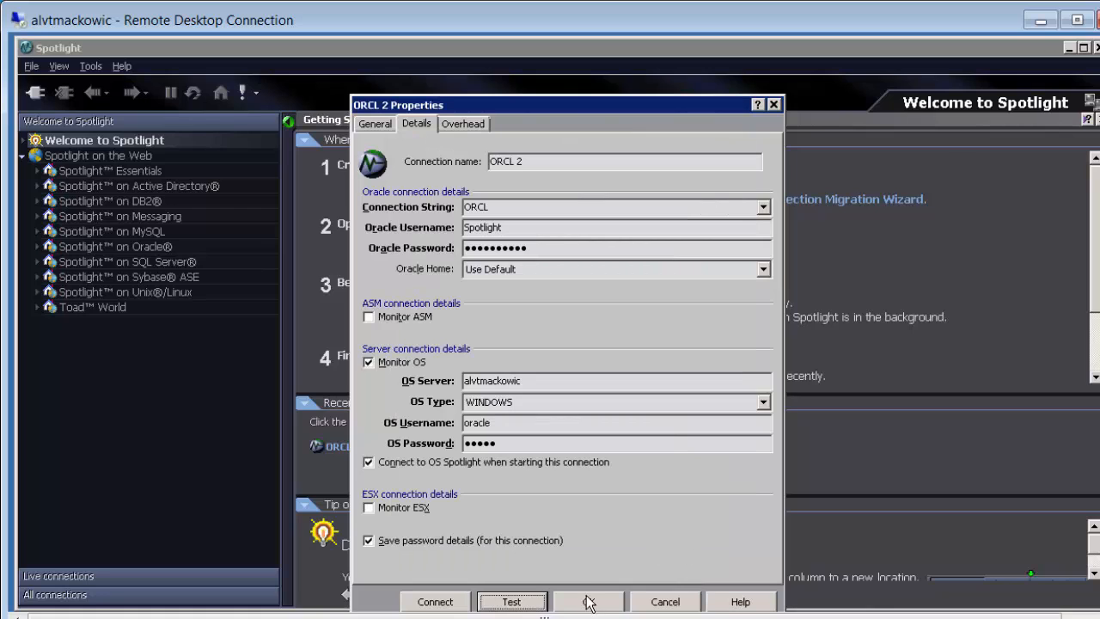
{"action": "left_click", "coordinate": [665, 602]}
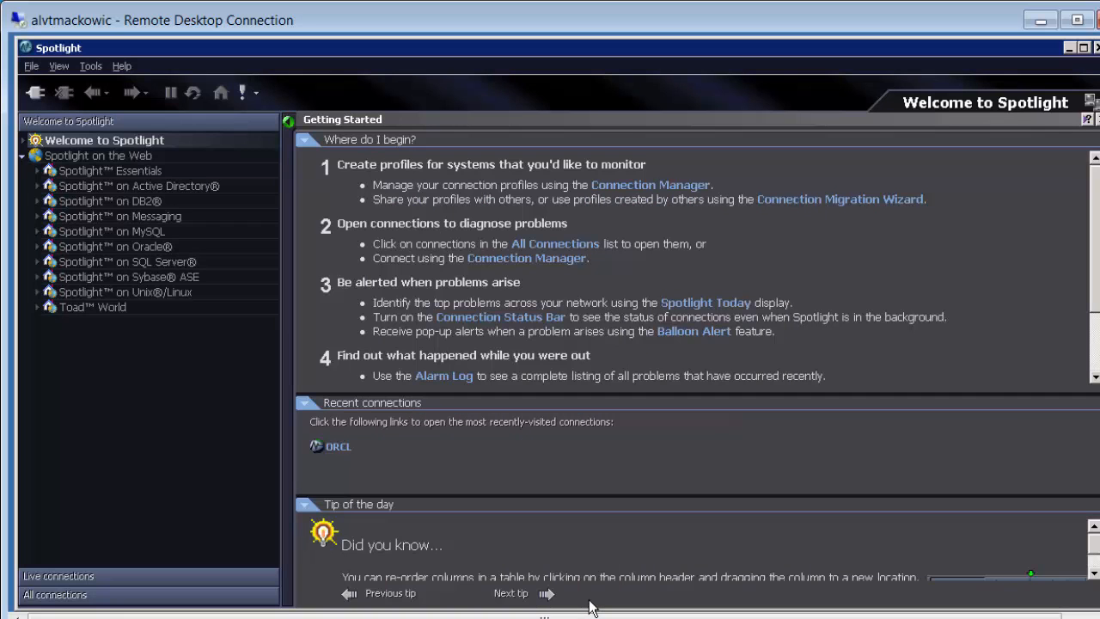
{"action": "mouse_move", "coordinate": [623, 529]}
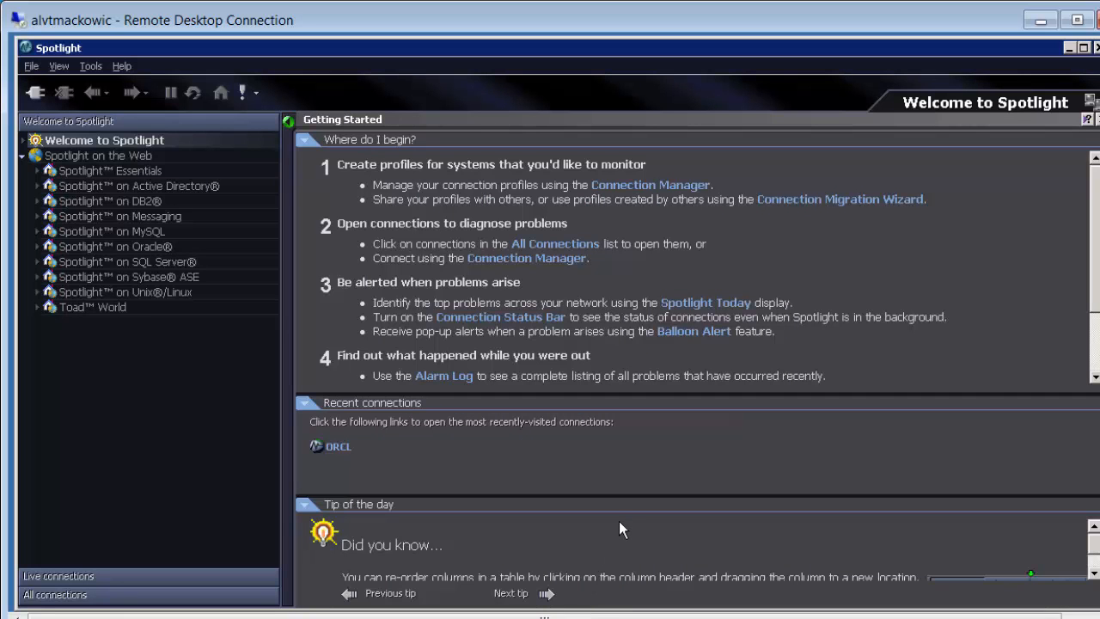
{"action": "mouse_move", "coordinate": [44, 101]}
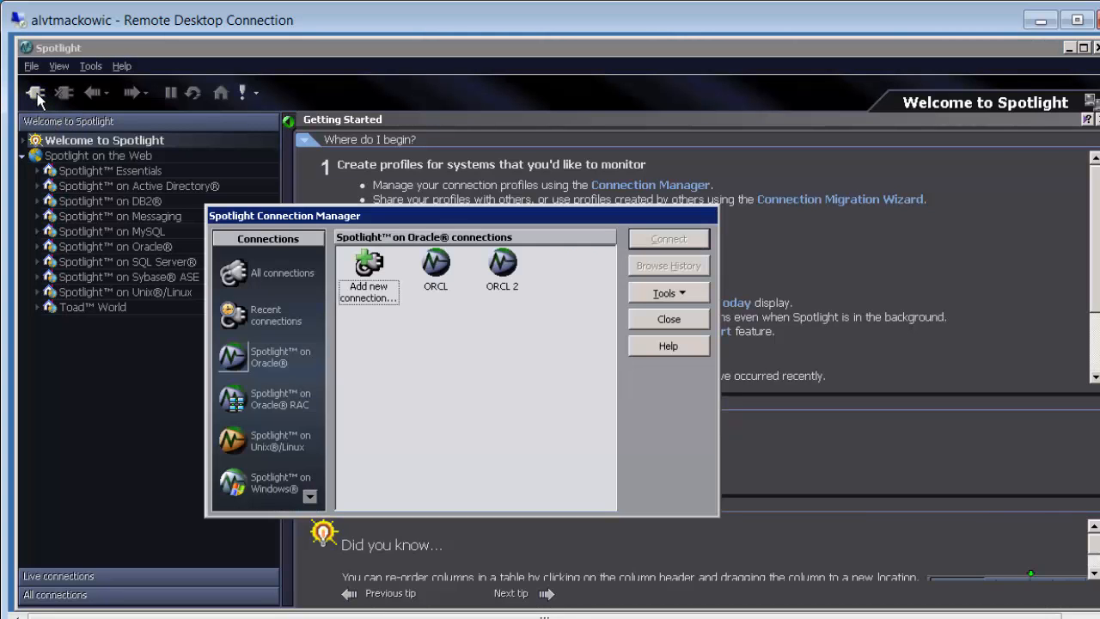
{"action": "mouse_move", "coordinate": [258, 356]}
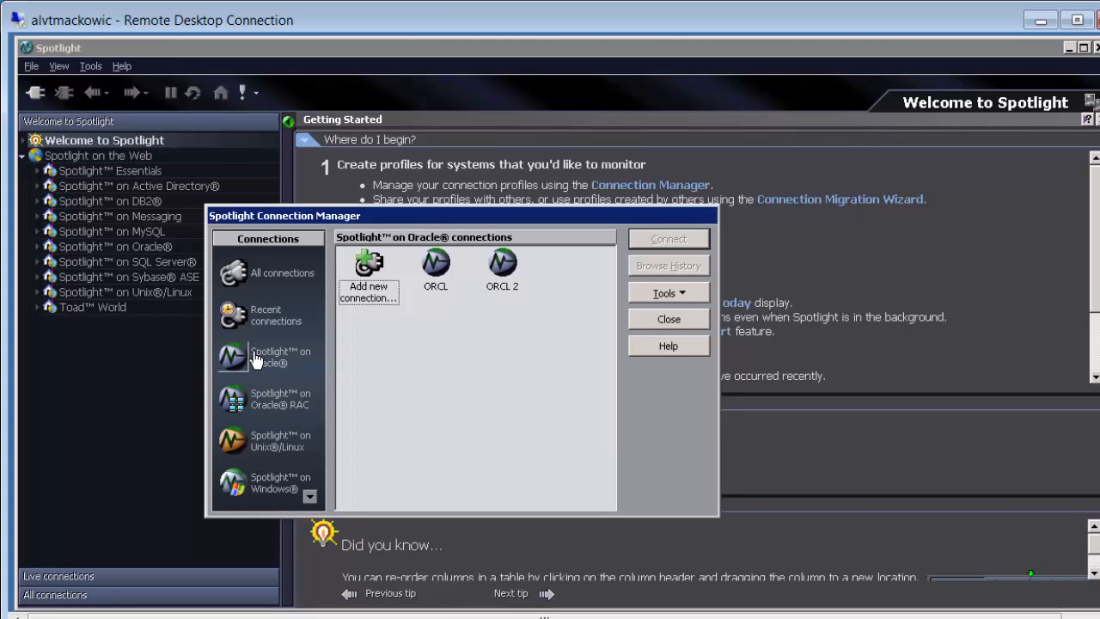
Step: Connect to the ORCL profile under Spotlight on Oracle to load its monitoring dashboard
{"action": "left_click", "coordinate": [435, 267]}
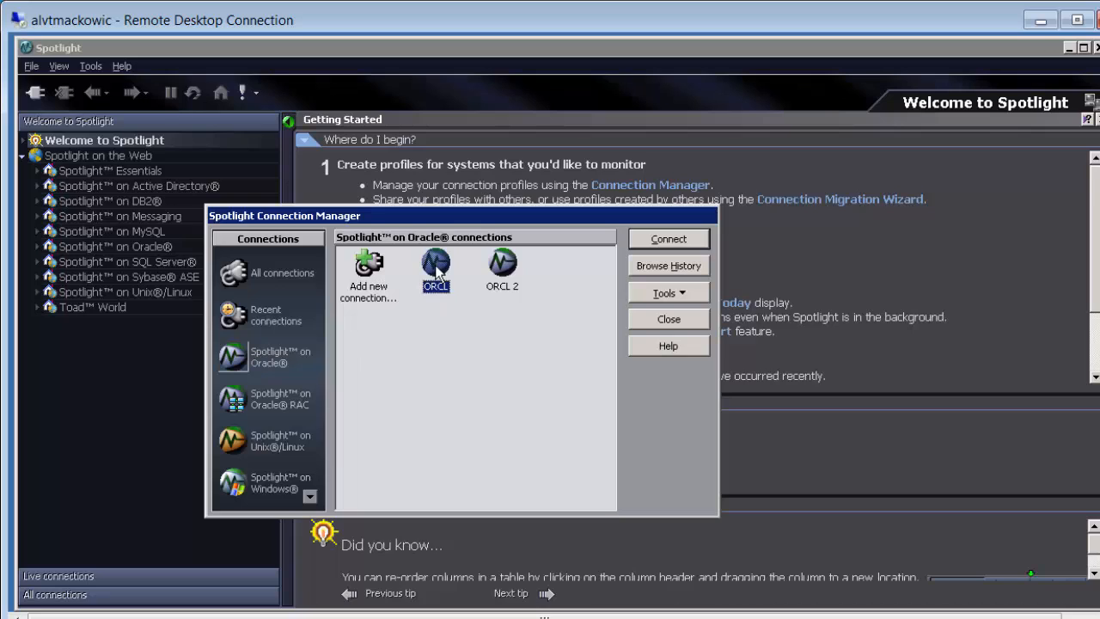
{"action": "mouse_move", "coordinate": [670, 239]}
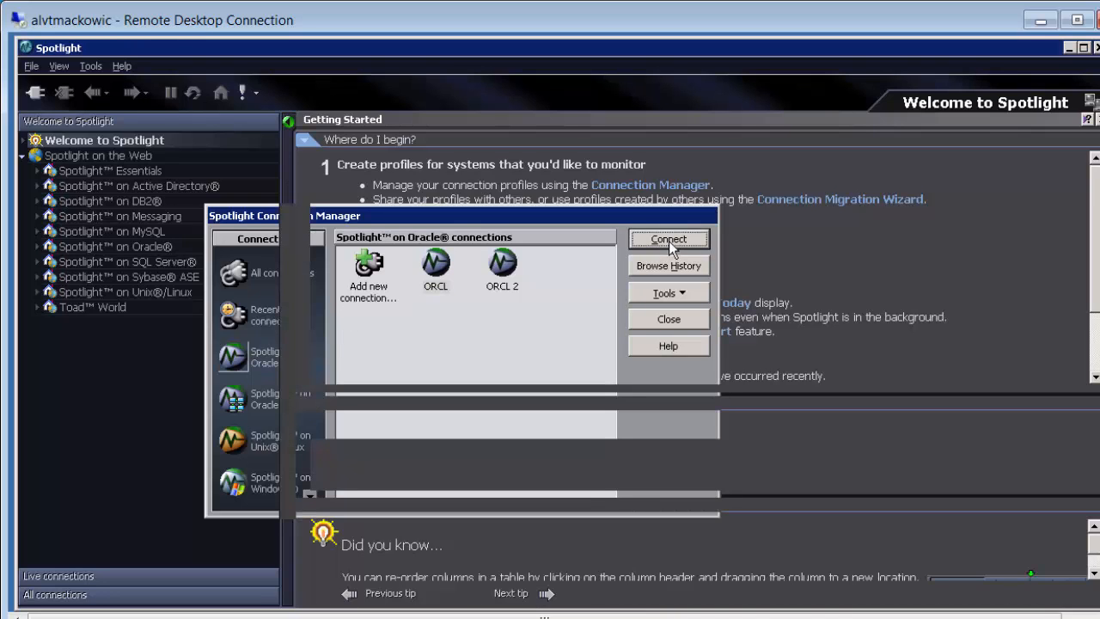
{"action": "left_click", "coordinate": [666, 238]}
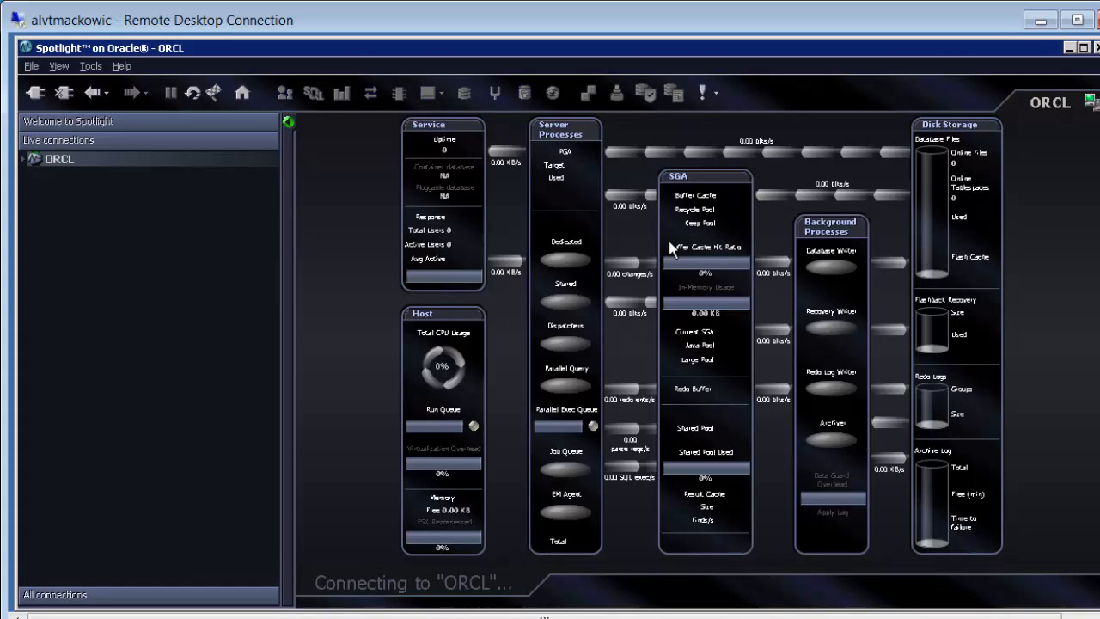